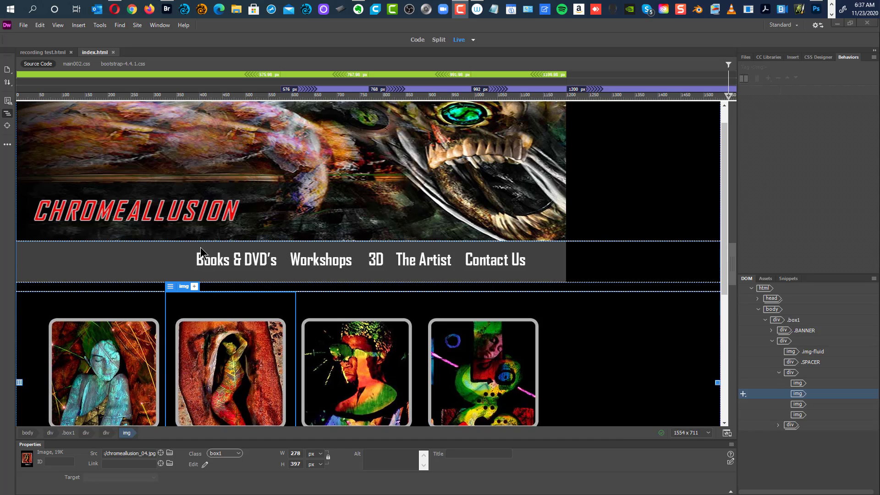
mouse_move(610, 176)
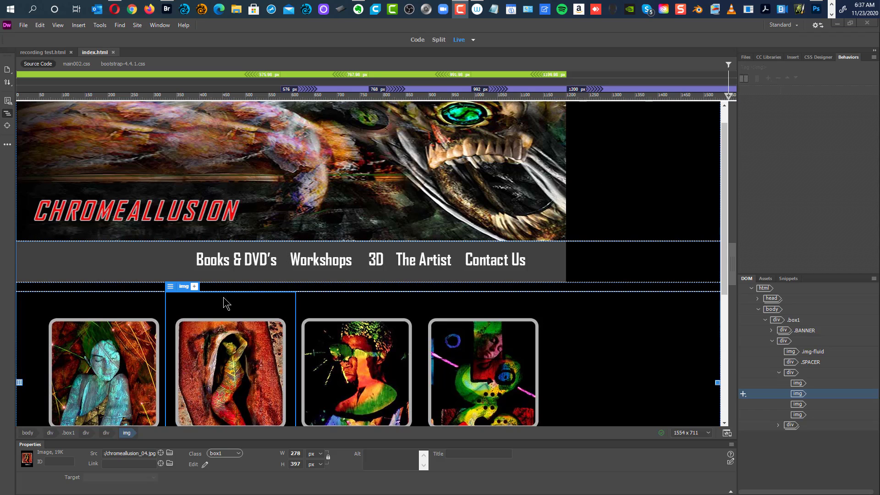
mouse_move(137, 382)
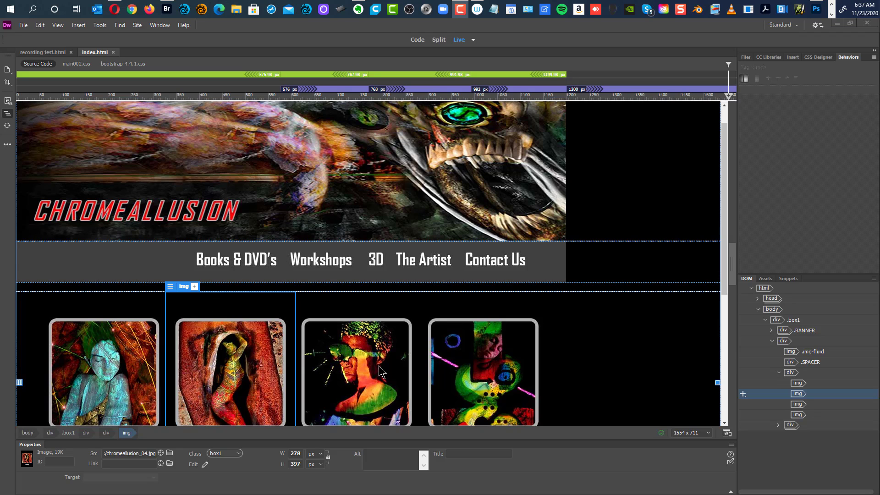
mouse_move(60, 360)
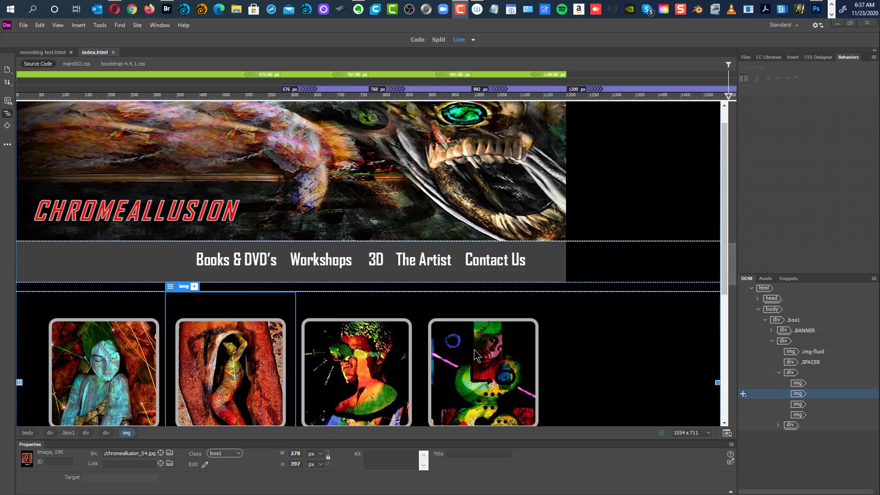
mouse_move(53, 328)
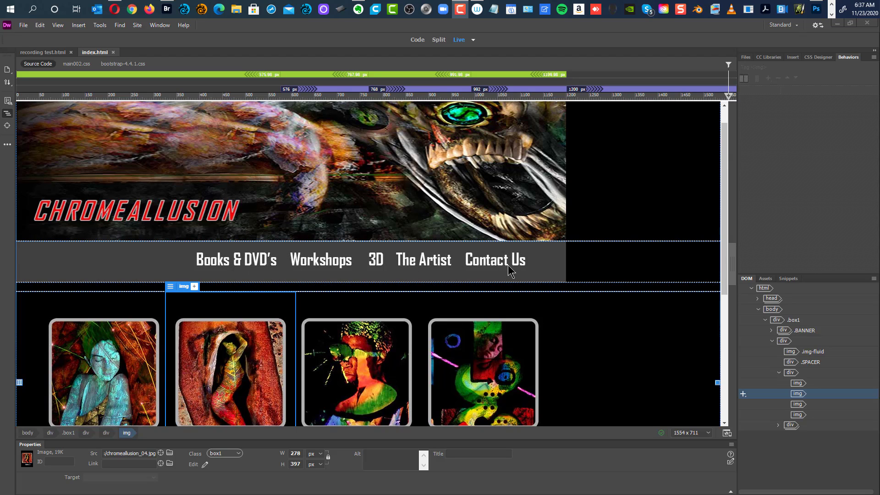
mouse_move(537, 273)
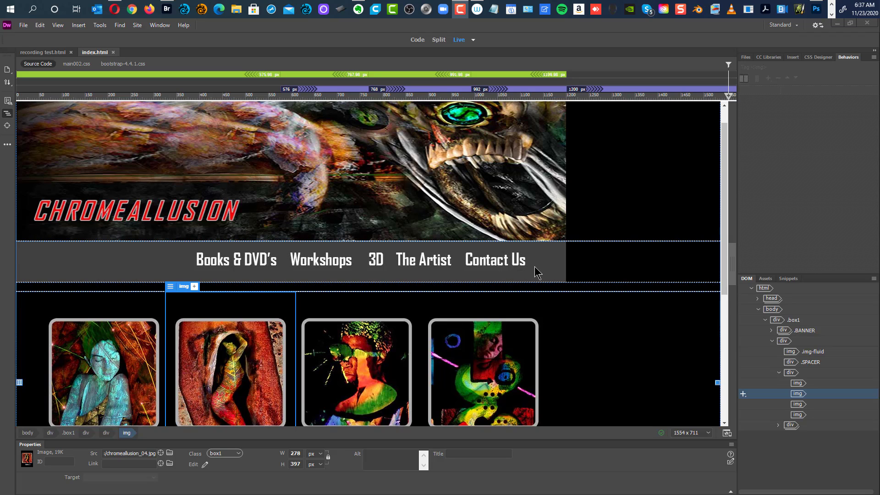
mouse_move(467, 266)
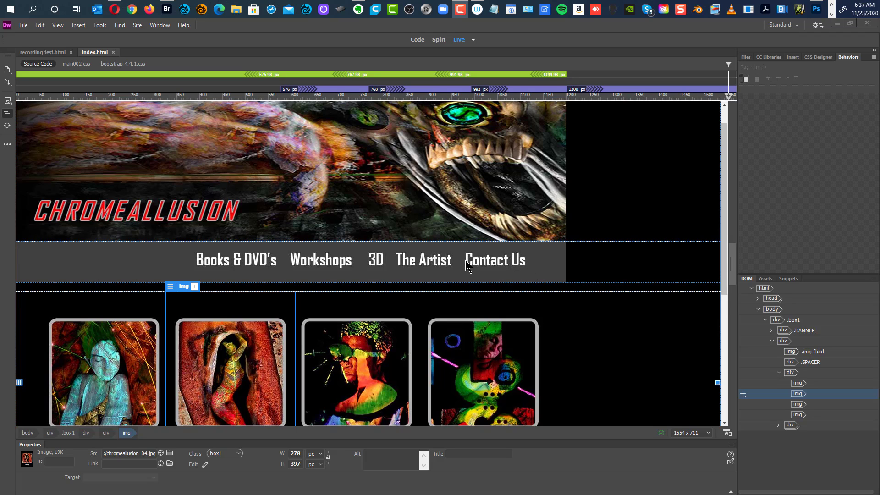
mouse_move(525, 267)
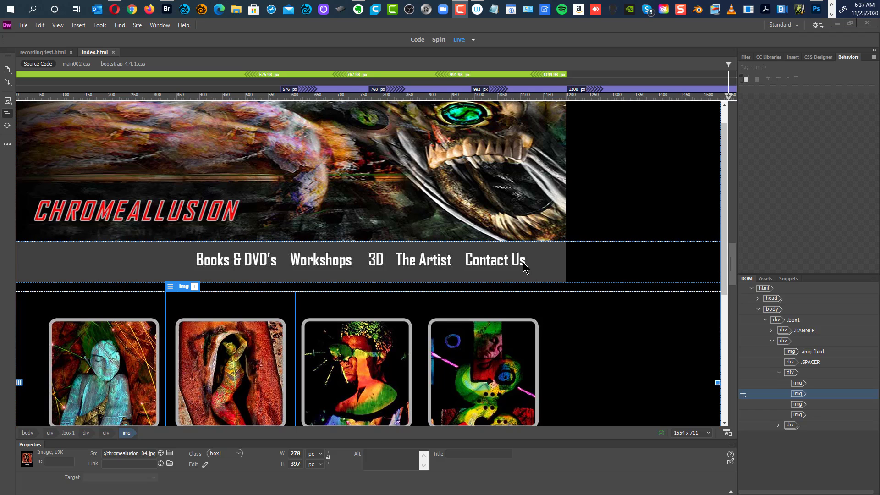
Switch to Design view and set the navigation bar image source to images/banner.jpg
click(472, 39)
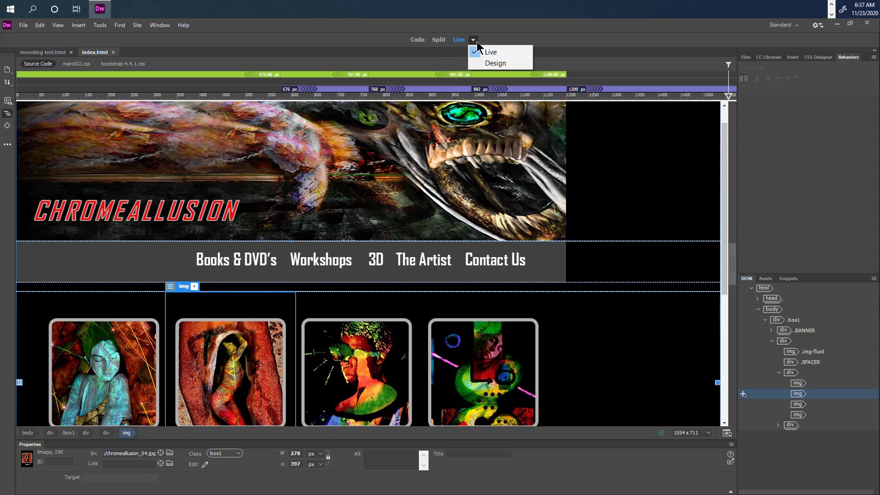
click(495, 62)
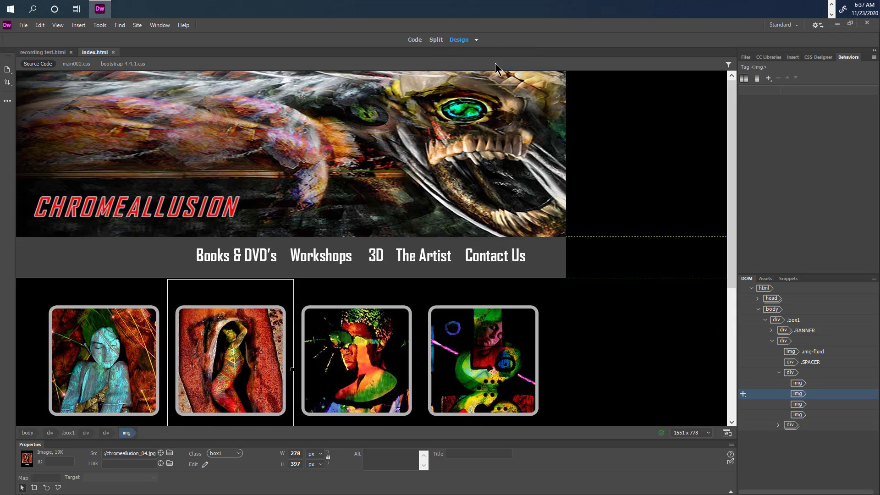
mouse_move(458, 40)
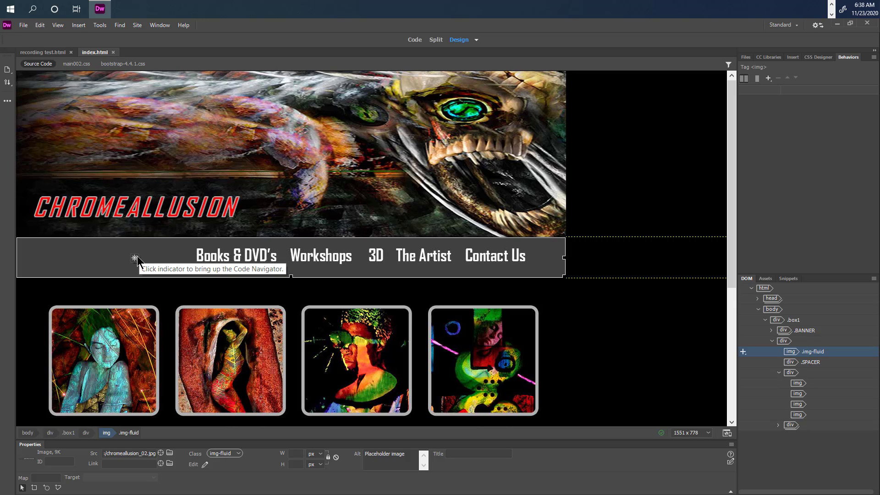
mouse_move(155, 269)
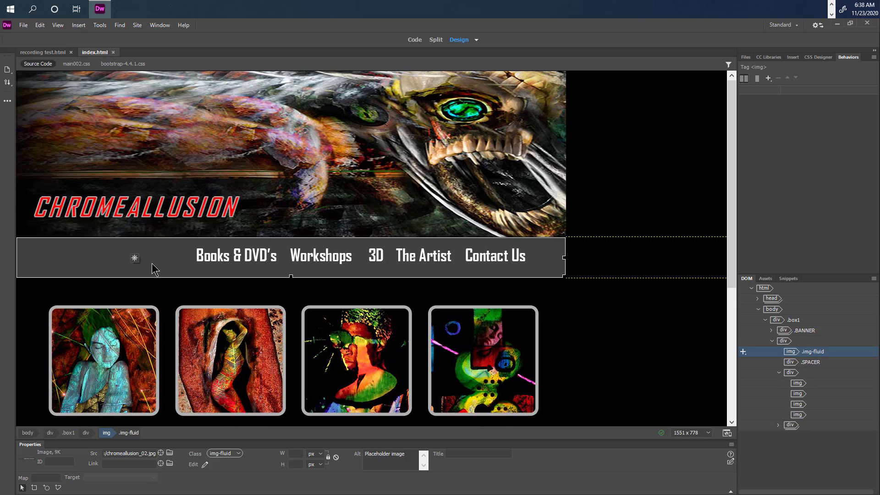
mouse_move(156, 269)
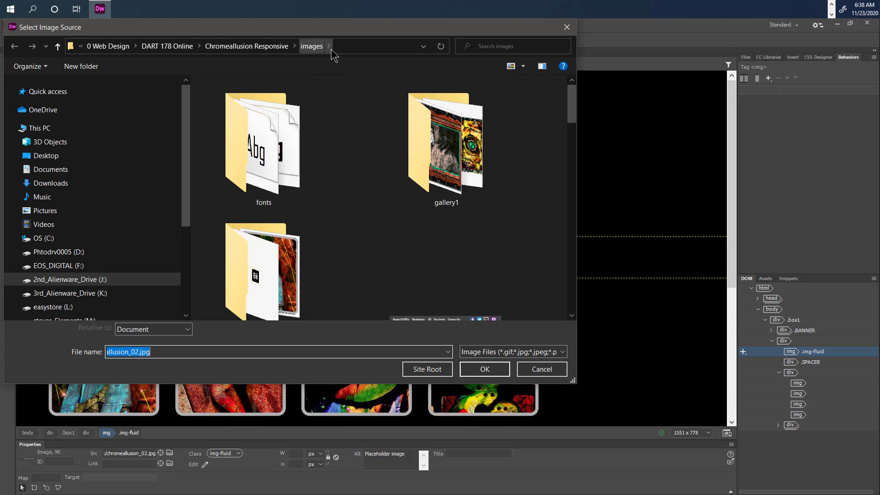
scroll(down, 3)
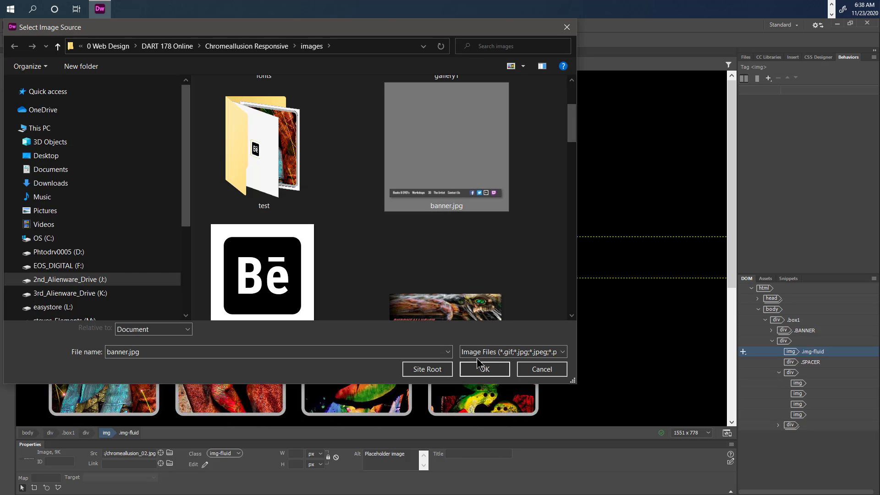
click(484, 368)
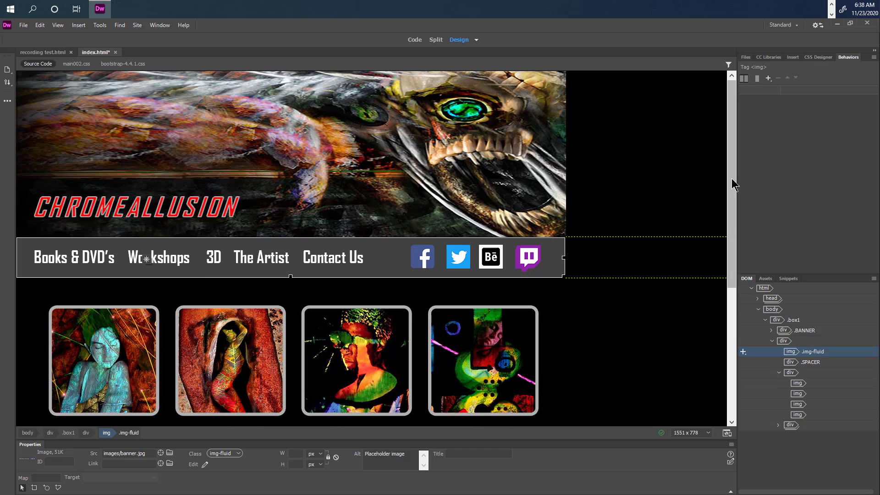
scroll(down, 3)
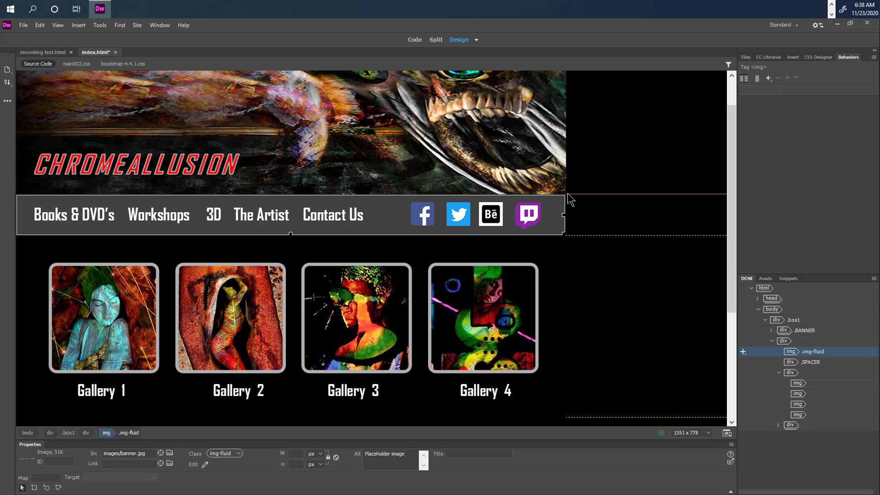
mouse_move(429, 210)
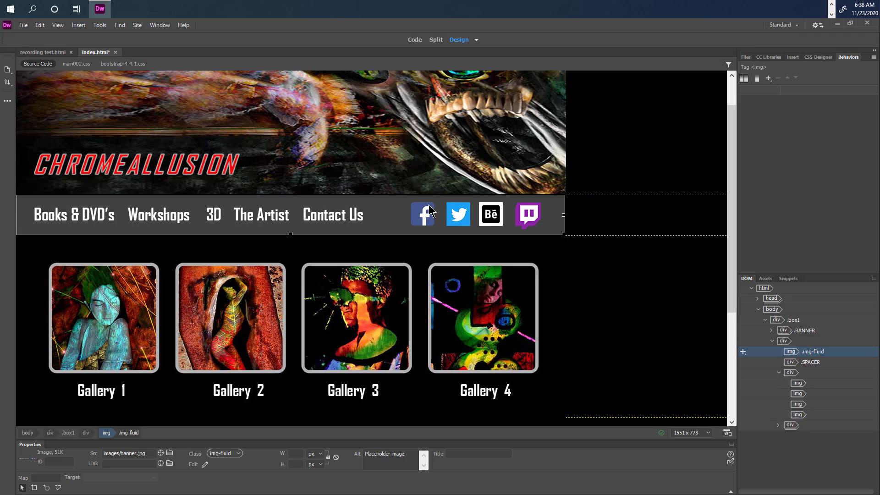
mouse_move(365, 307)
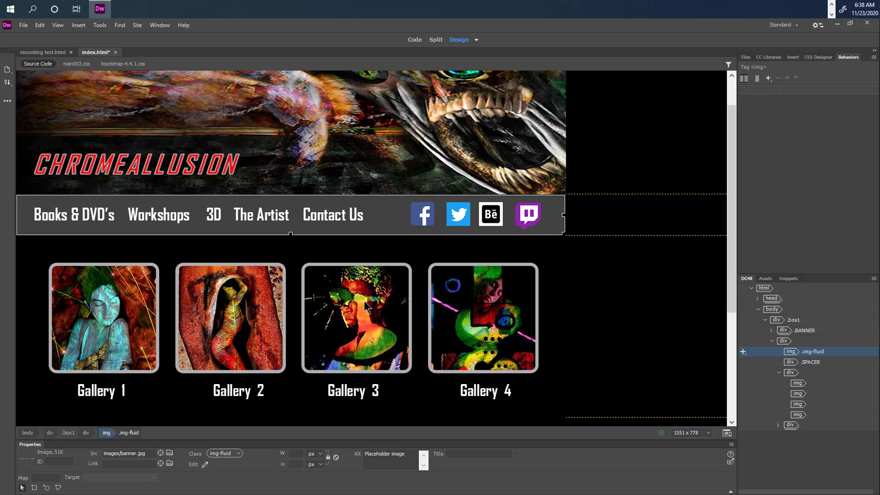
mouse_move(122, 298)
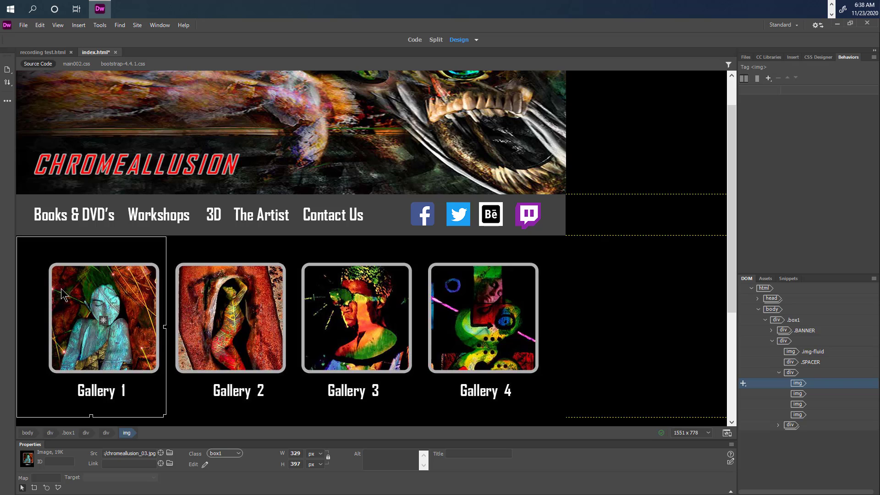
mouse_move(155, 273)
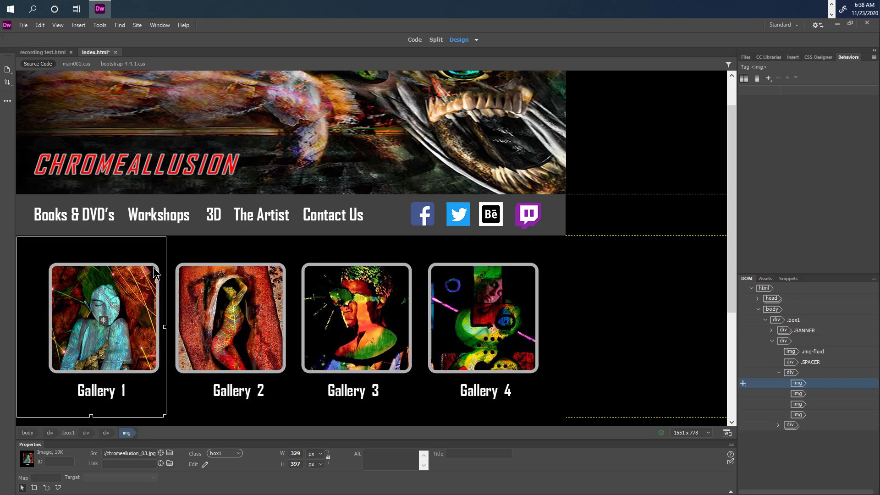
mouse_move(62, 368)
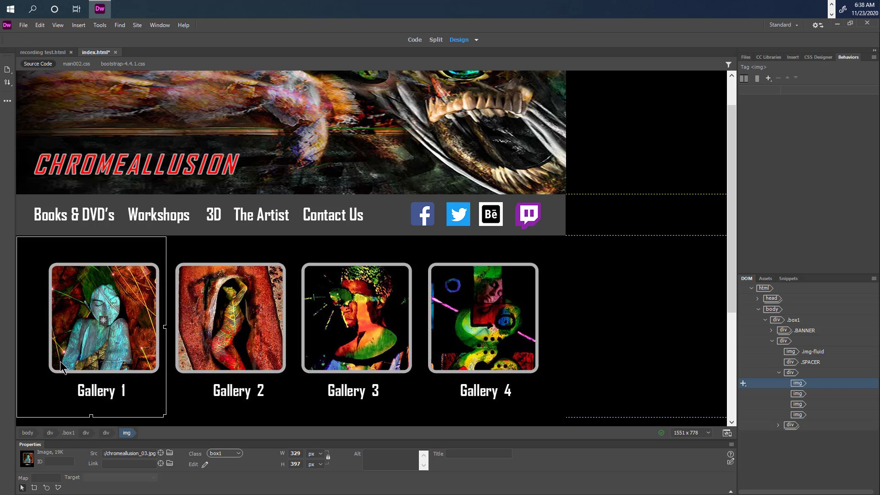
mouse_move(65, 368)
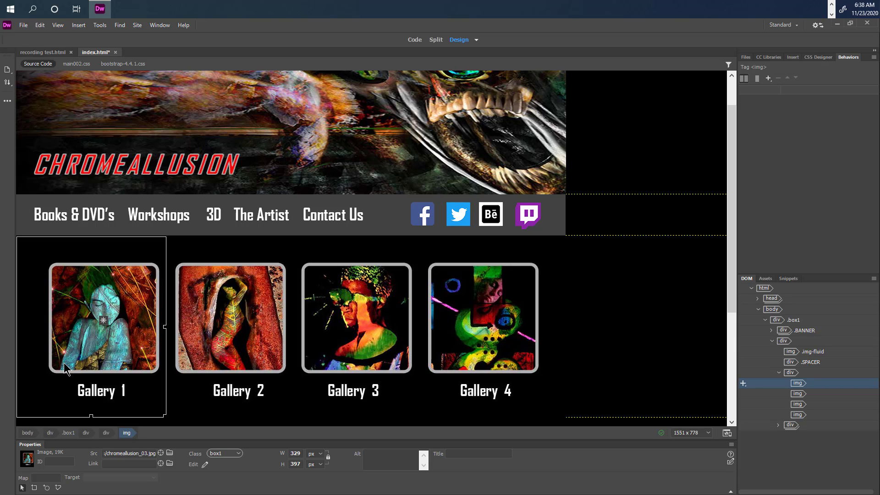
mouse_move(118, 314)
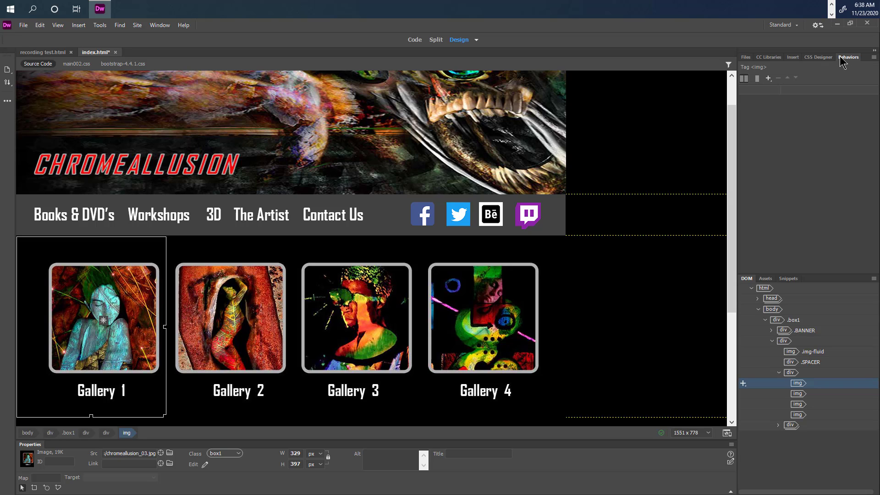
mouse_move(175, 35)
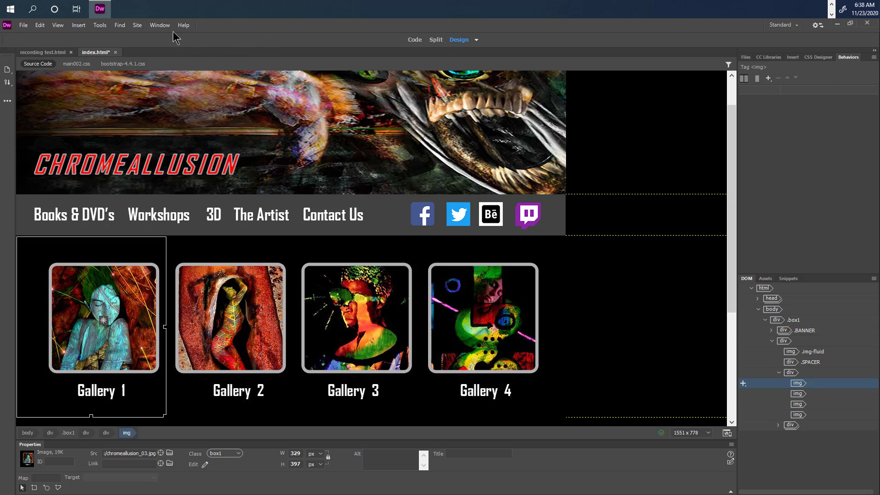
click(159, 25)
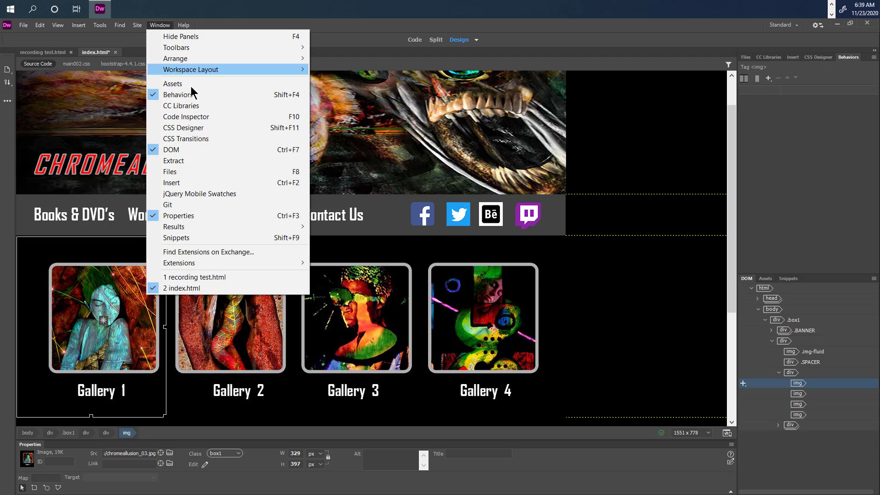
mouse_move(548, 52)
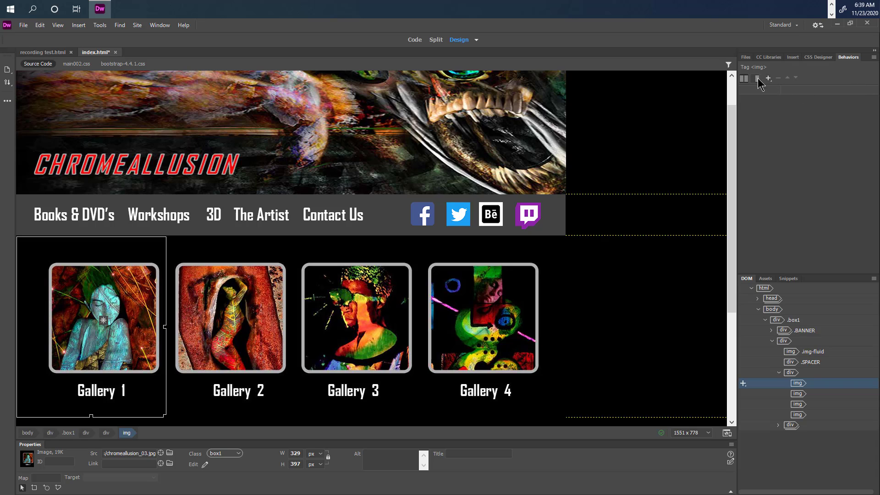
click(767, 77)
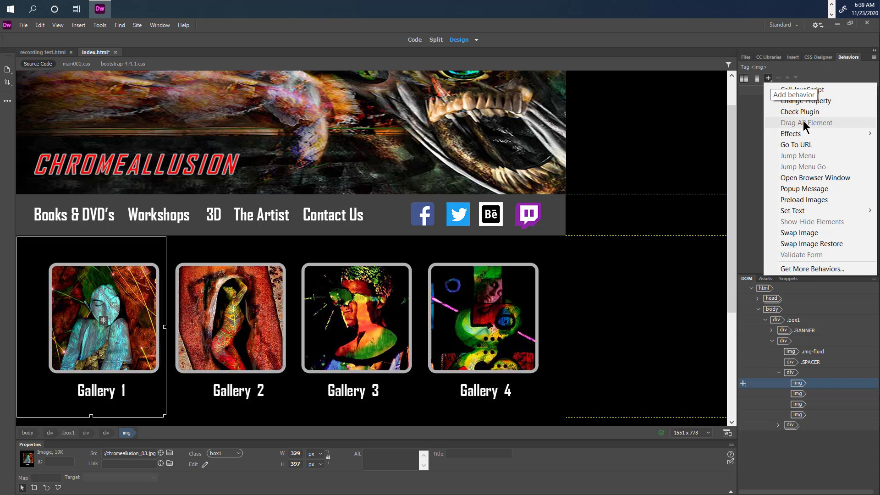
mouse_move(799, 233)
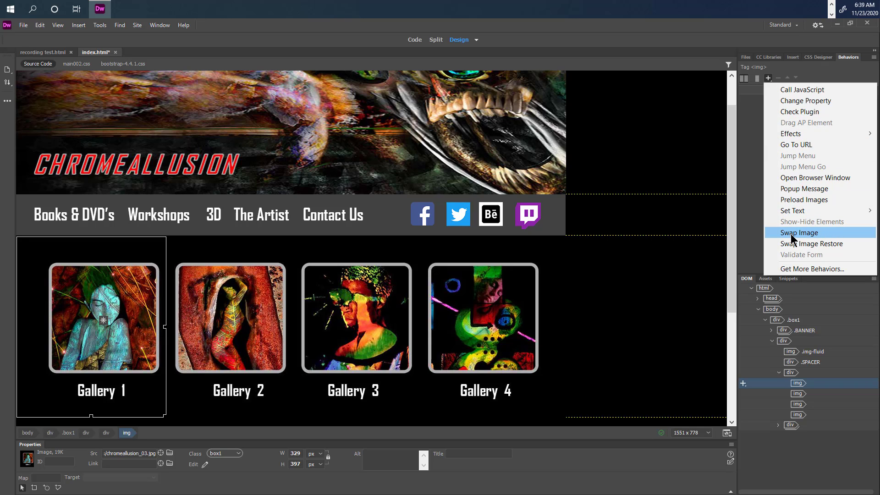
click(798, 232)
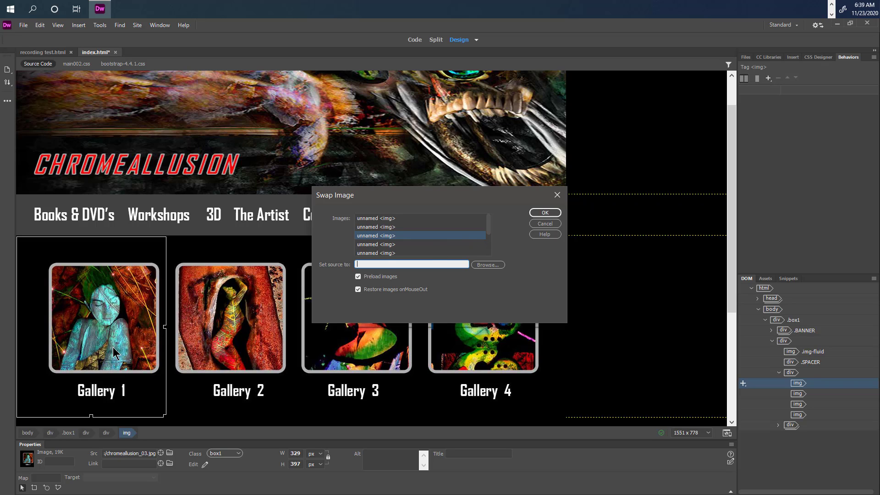
mouse_move(116, 398)
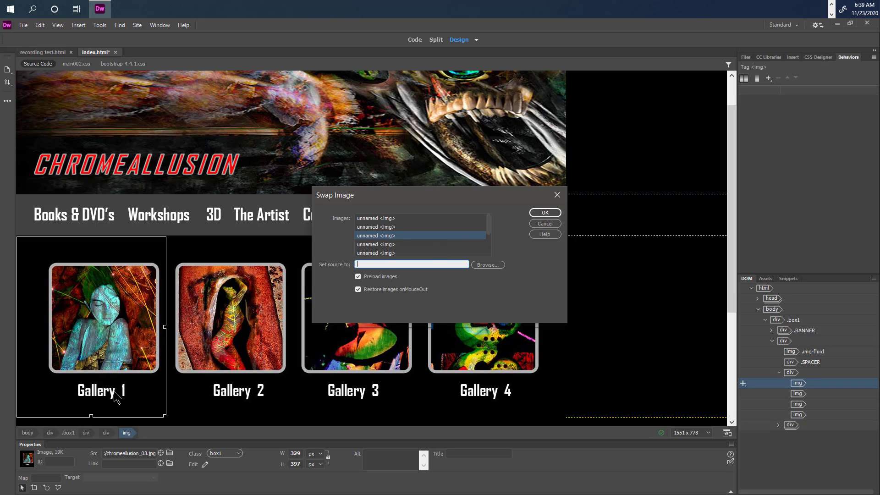
mouse_move(110, 345)
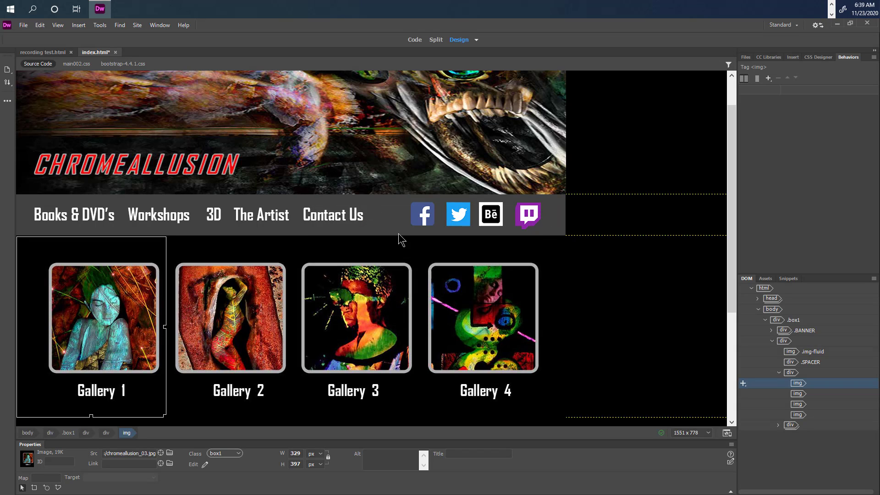
mouse_move(107, 342)
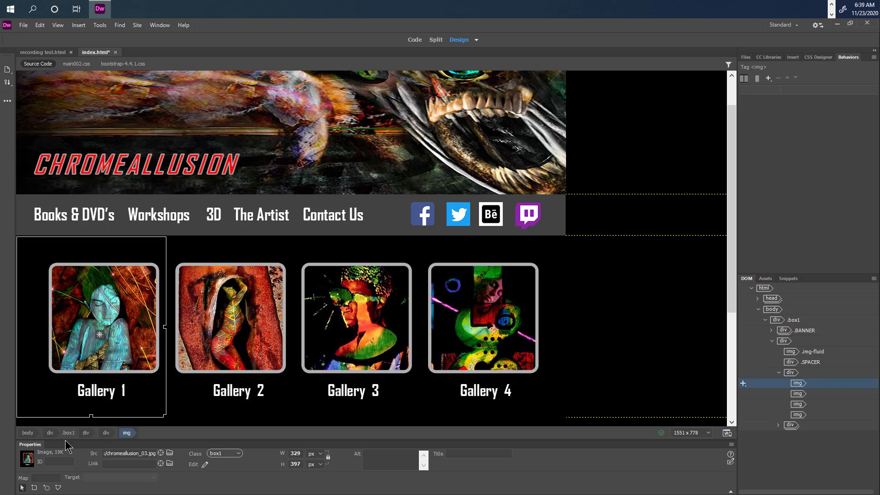
mouse_move(35, 470)
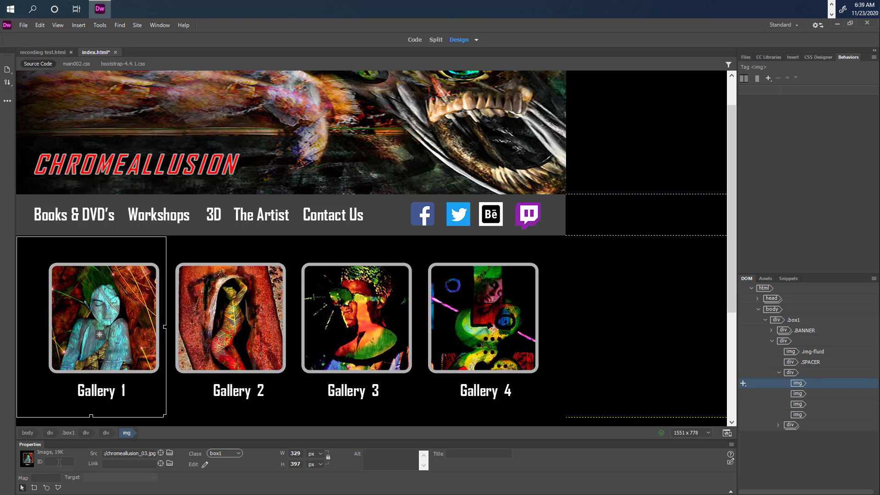
Enter IDs g1 to g4 for the Gallery 1–4 images in the Properties panel
click(59, 461)
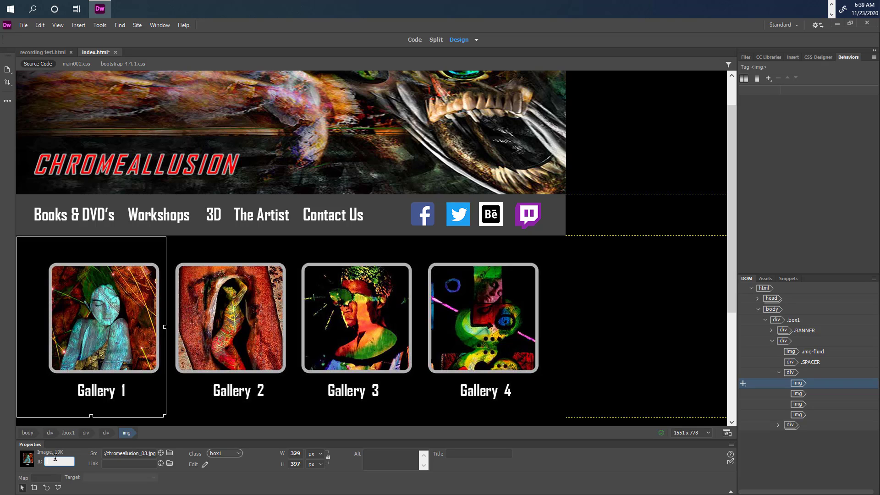
text(g1)
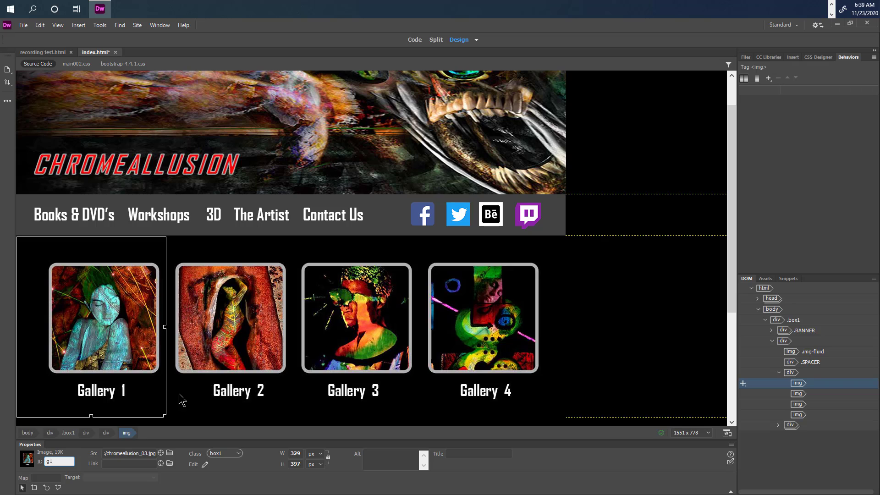
click(230, 317)
text(2)
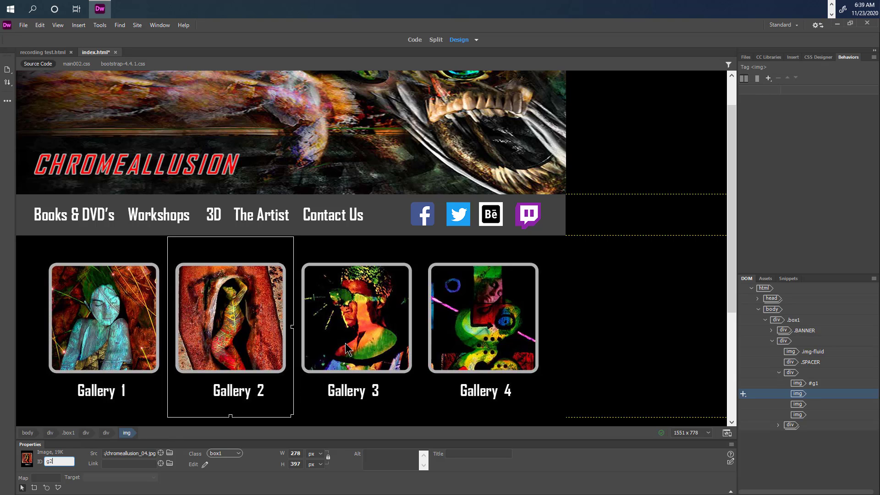
click(355, 318)
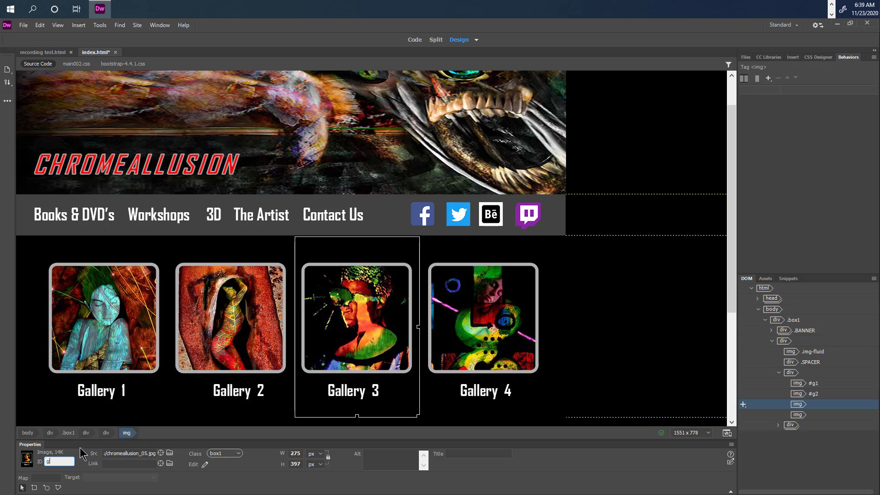
click(482, 317)
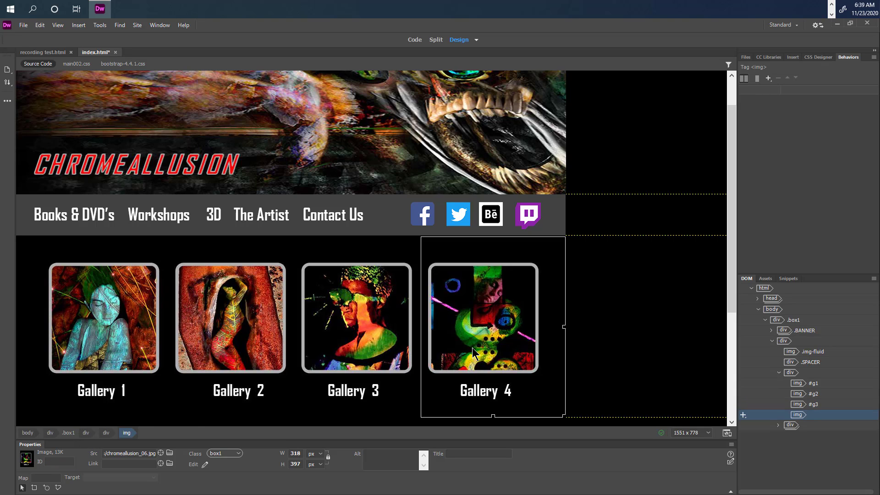
click(59, 461)
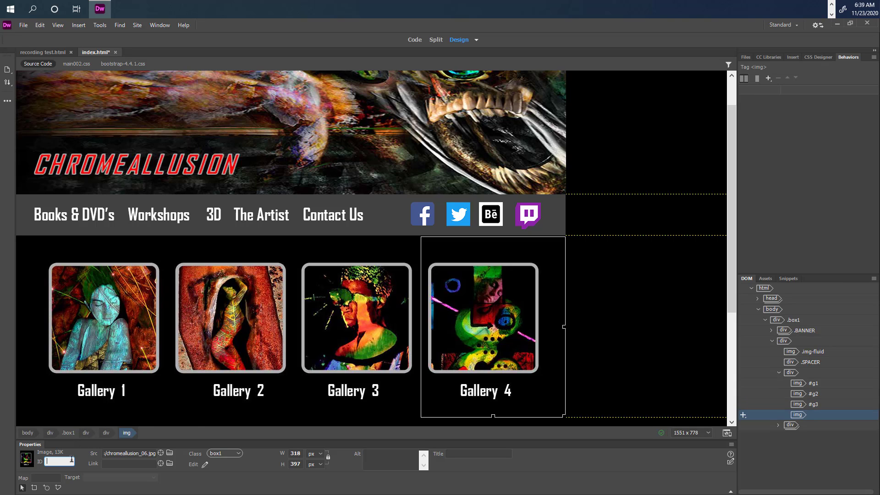
text(g)
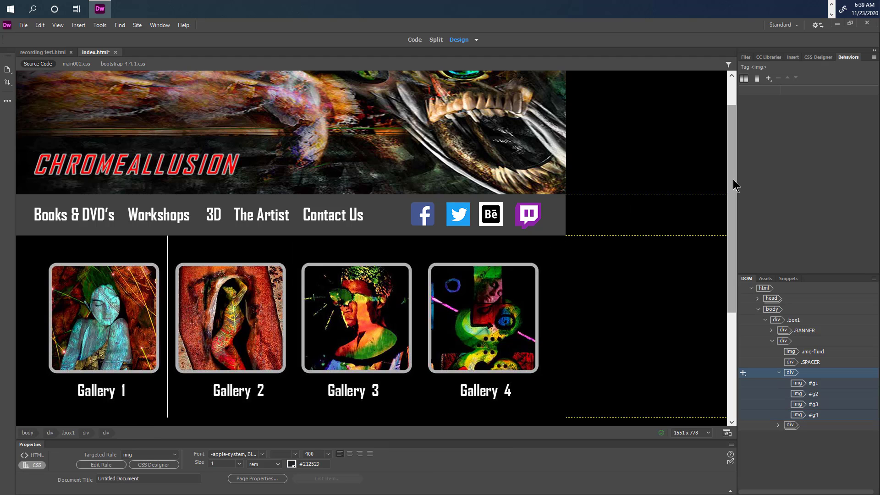
Give the Gallery 5, 6 and 7 images the IDs g5, g6 and g7
scroll(down, 3)
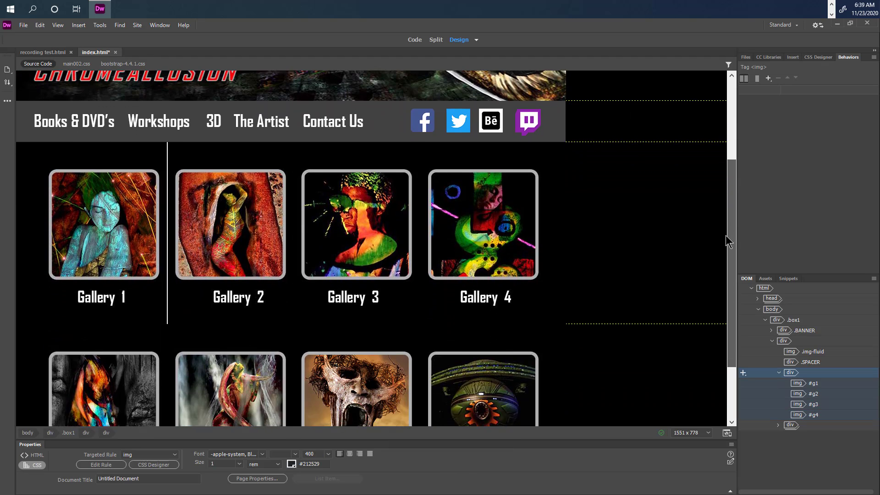
scroll(down, 3)
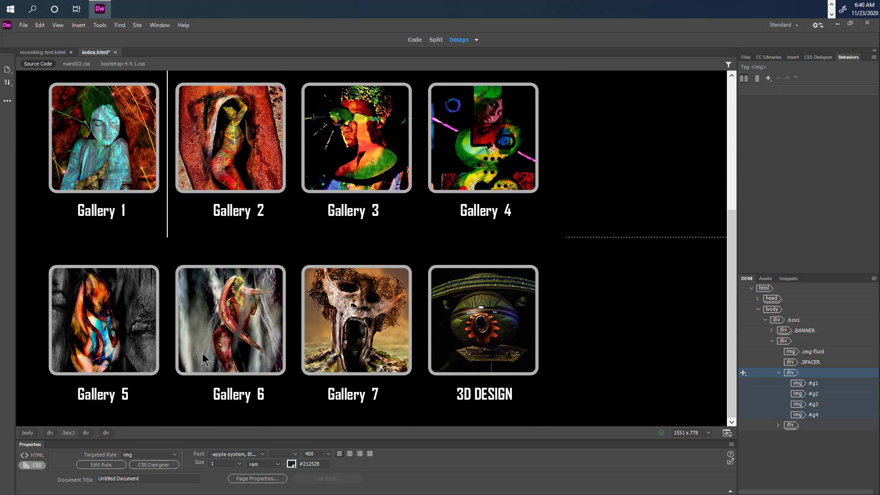
click(104, 320)
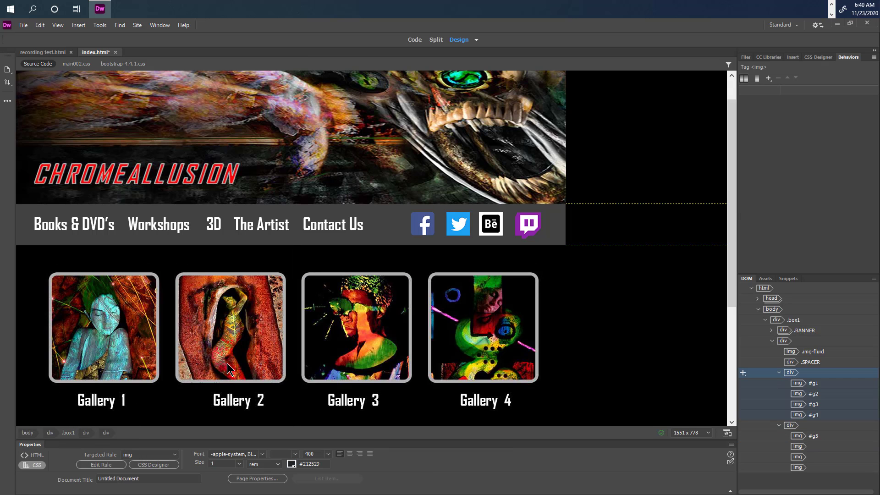
click(230, 327)
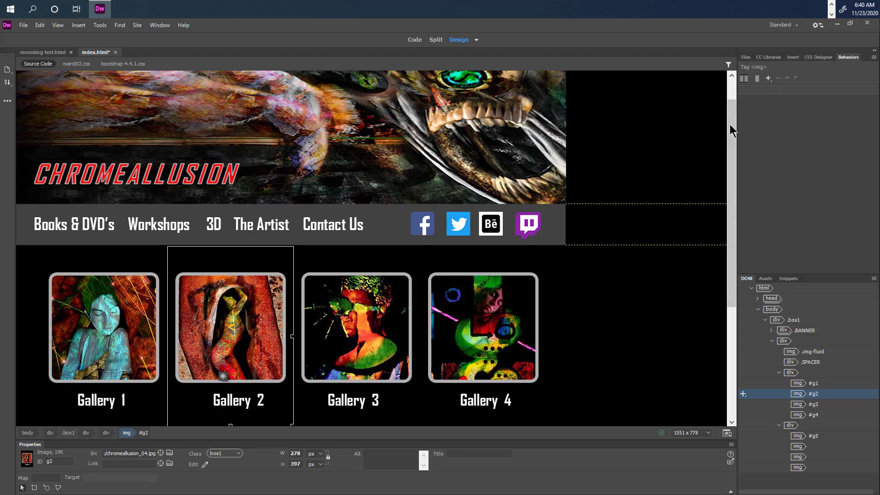
scroll(down, 3)
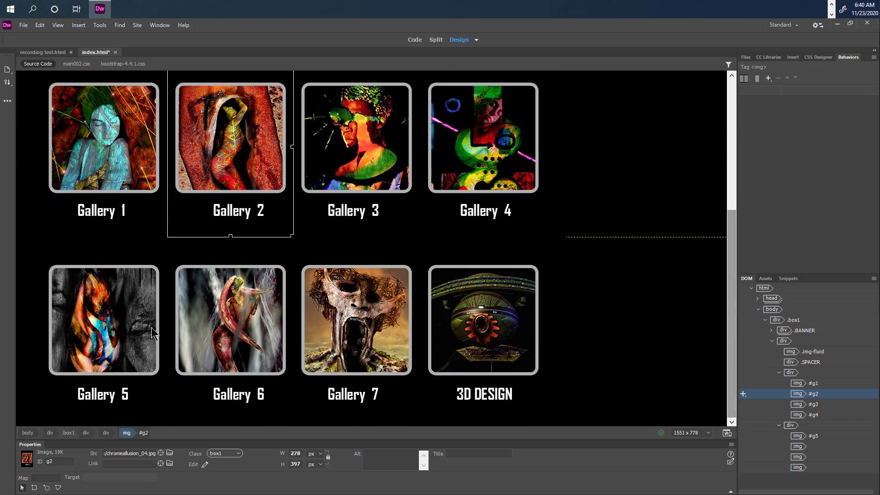
click(230, 318)
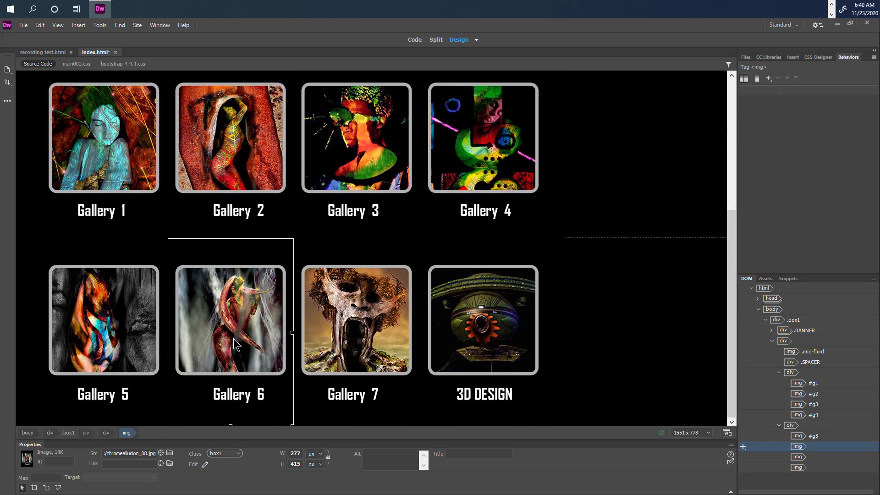
text(g3)
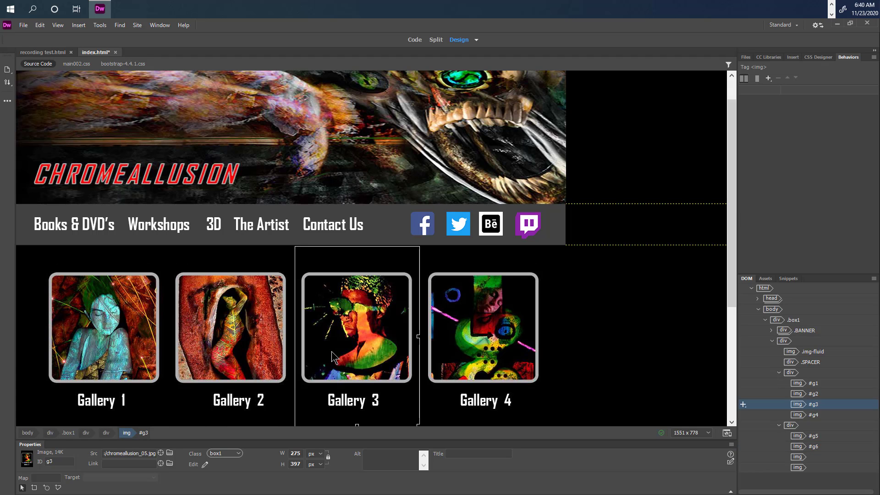
scroll(down, 3)
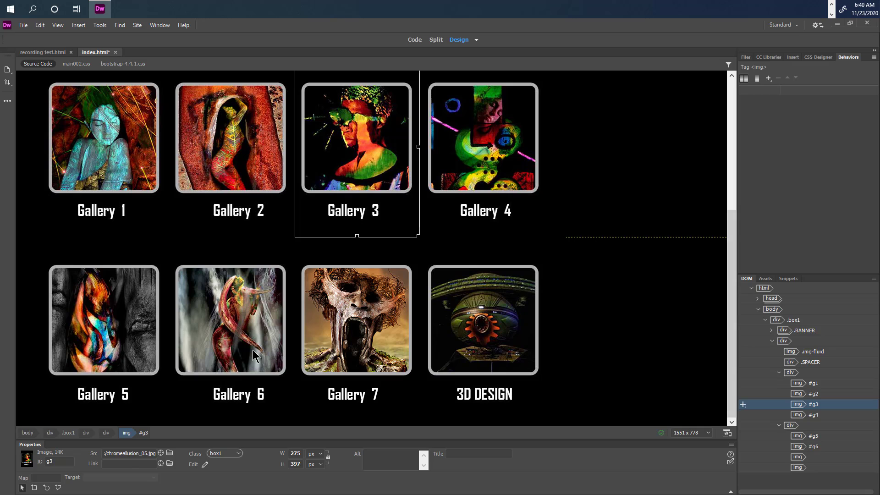
click(230, 320)
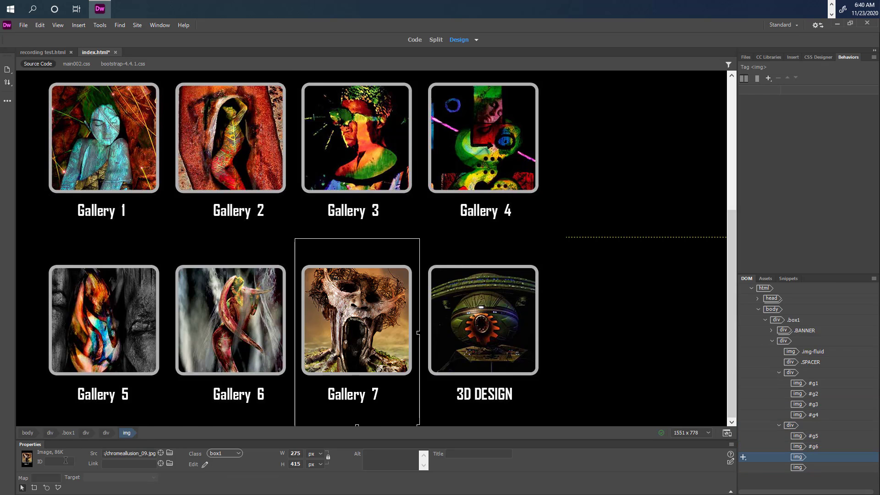
text(g)
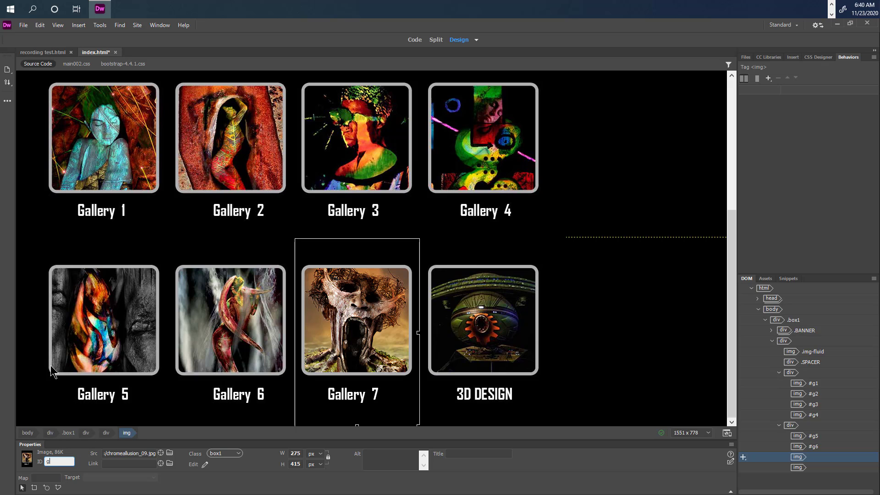
Set the 3D DESIGN image's ID to g3d and save the page
scroll(up, 3)
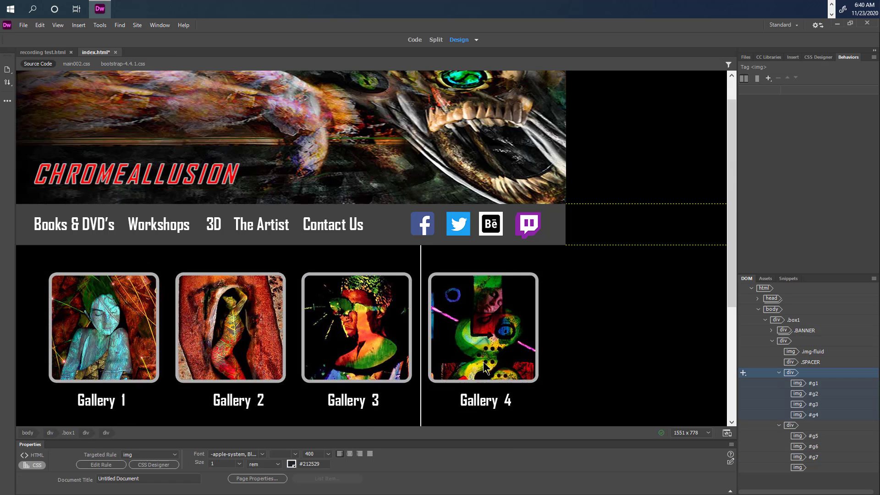
scroll(down, 3)
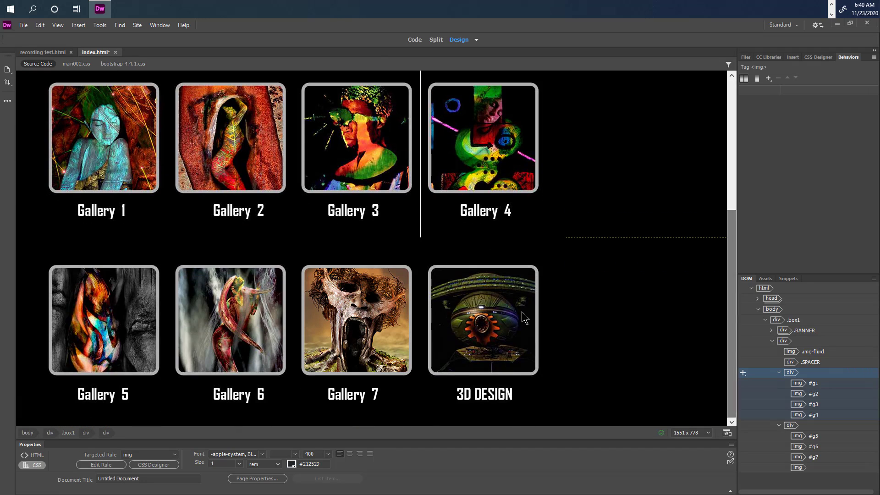
click(482, 320)
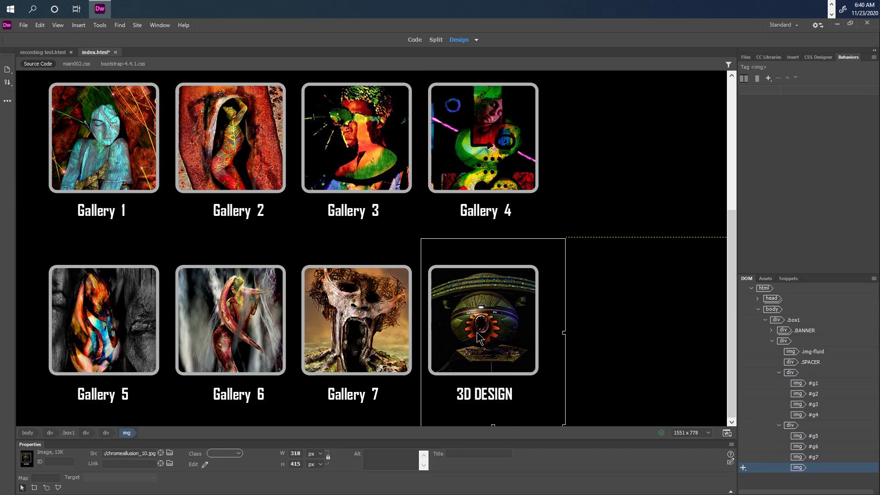
click(59, 460)
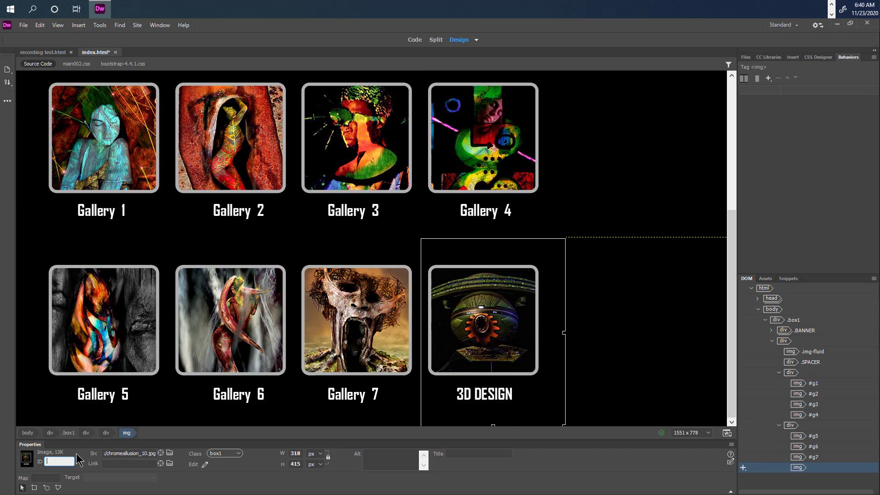
mouse_move(480, 401)
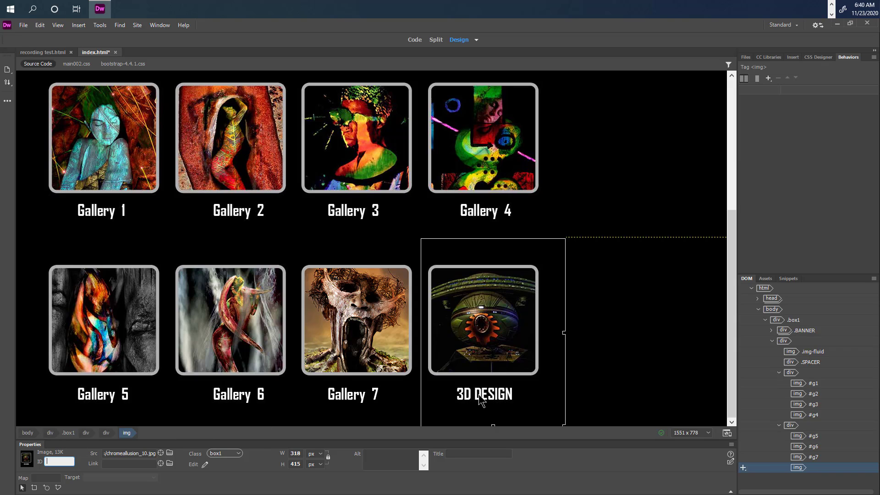
text(g)
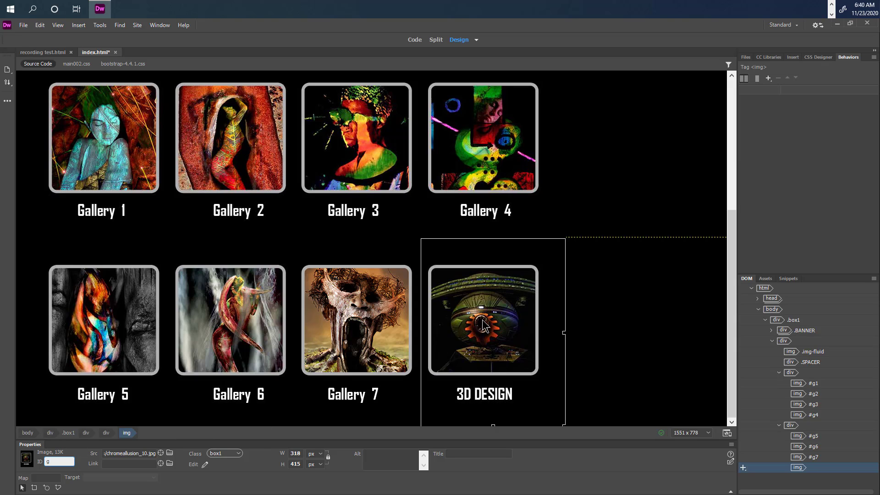
text(3d)
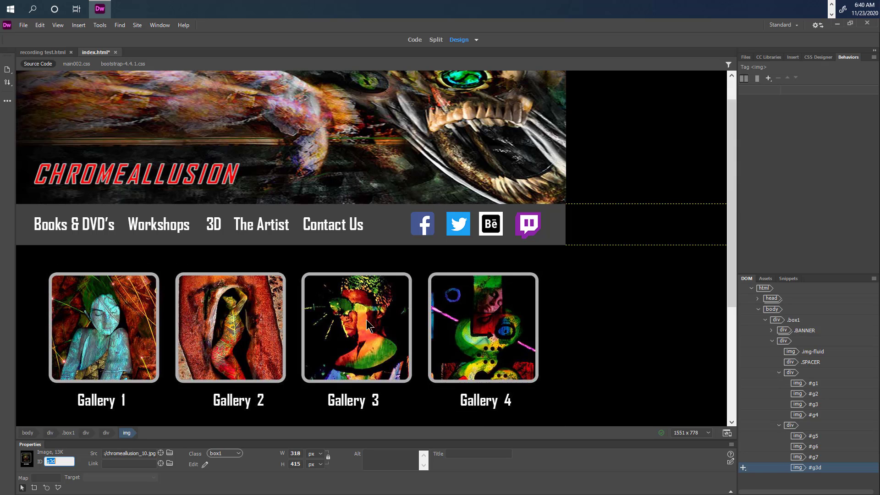
scroll(down, 3)
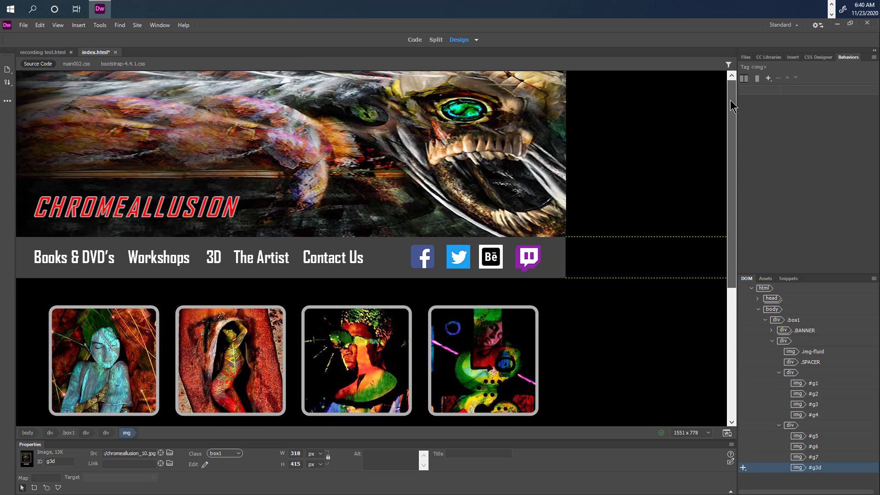
click(23, 25)
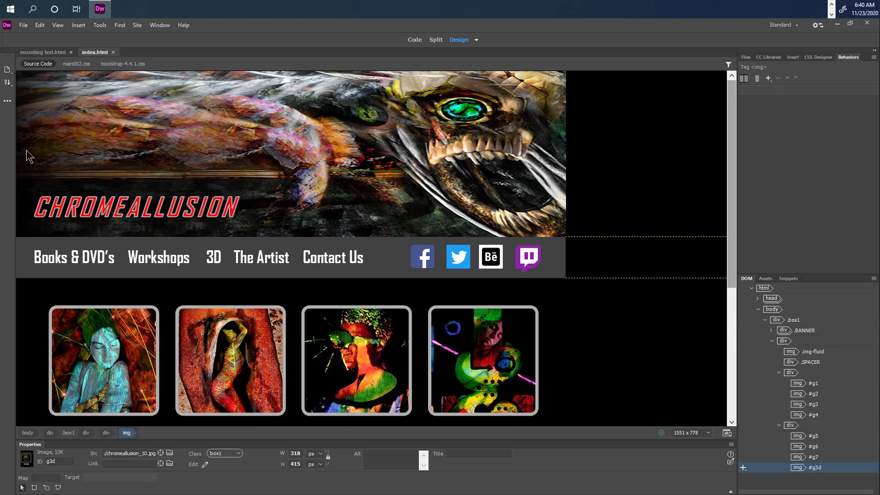
Select the Gallery 1 image g1 and add a Swap Image behavior
click(104, 361)
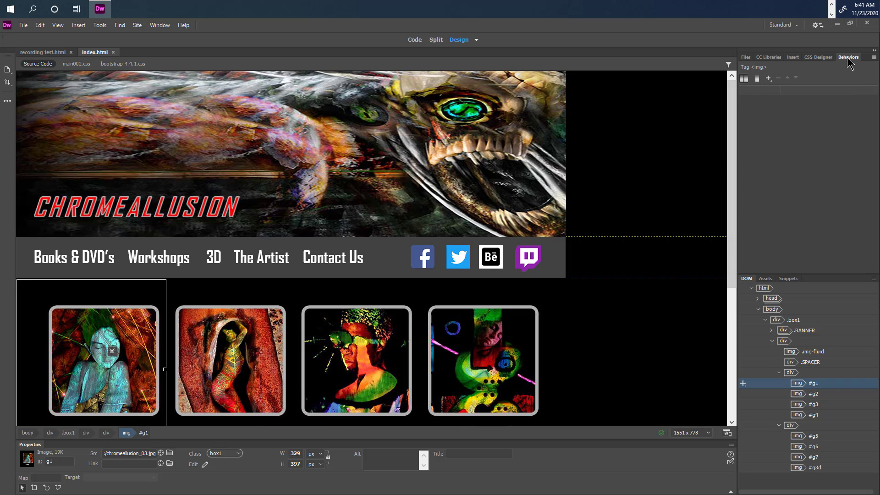
click(768, 77)
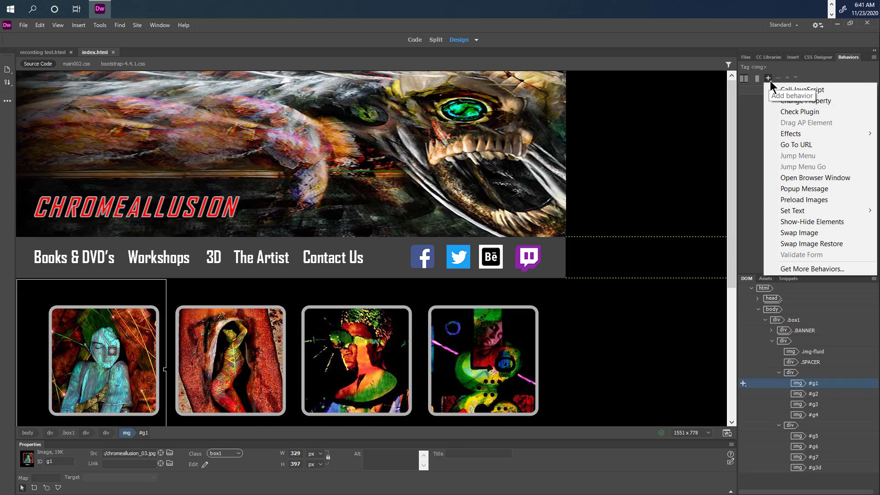
mouse_move(800, 112)
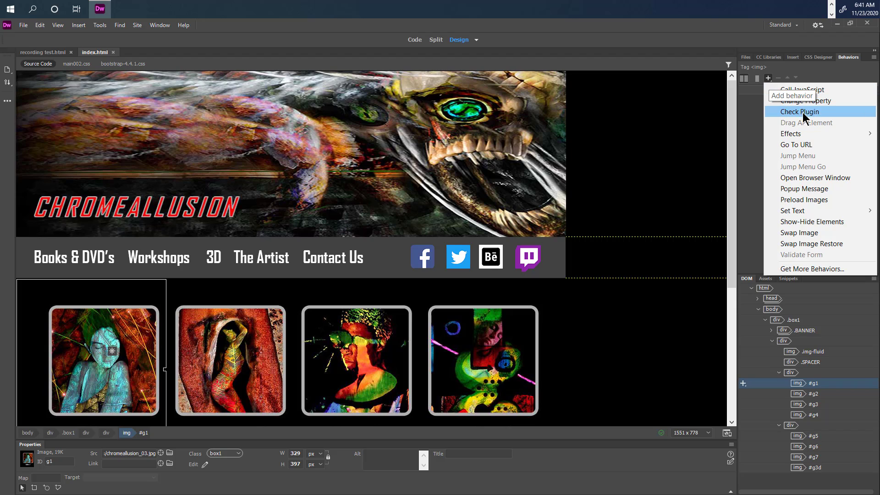
mouse_move(824, 130)
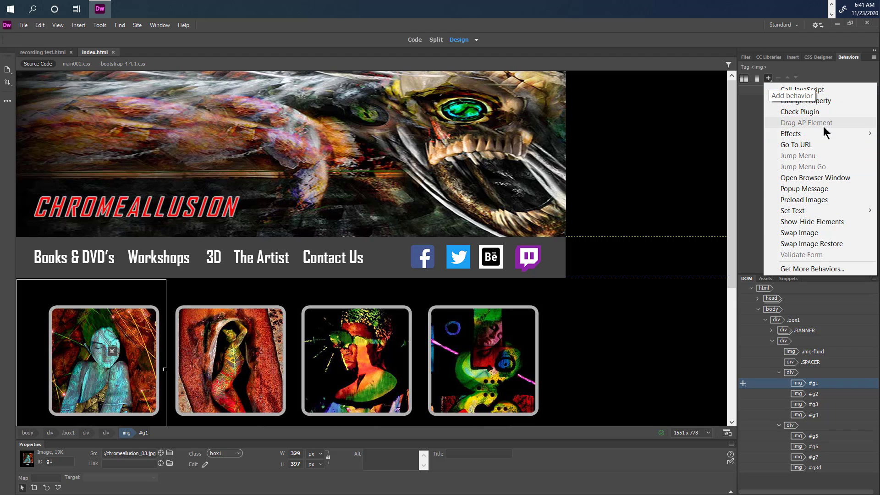
mouse_move(817, 172)
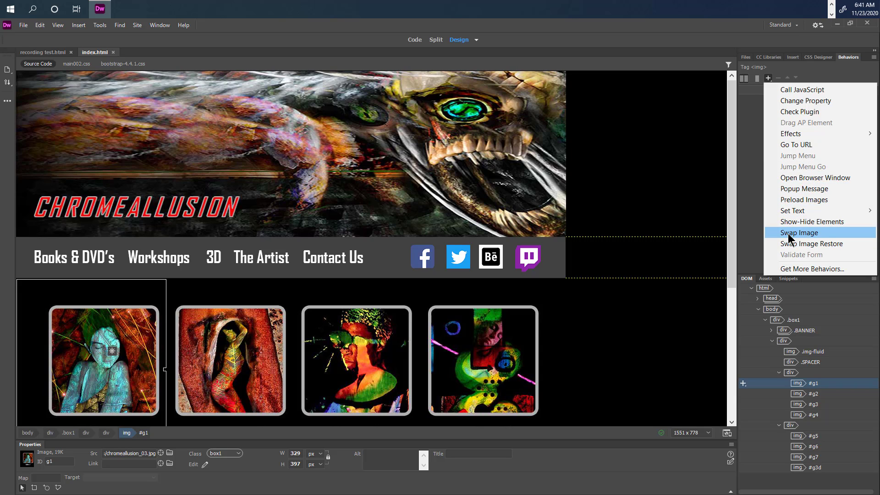
click(799, 232)
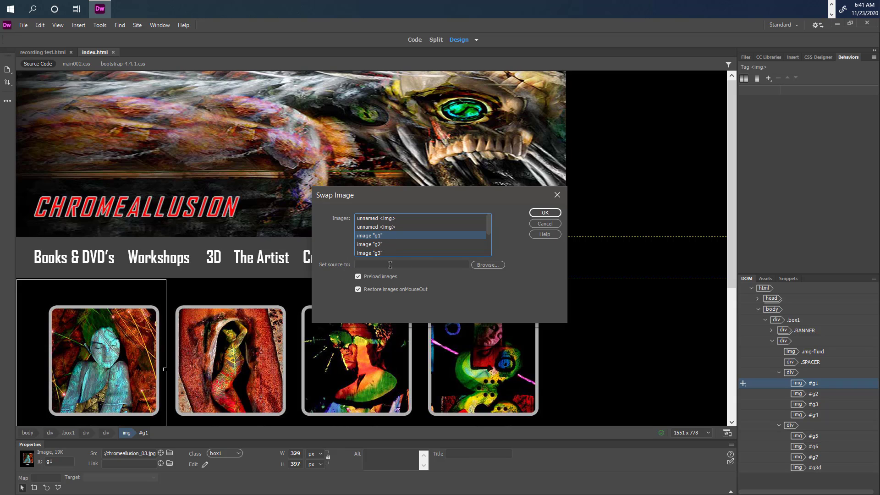
Set g1's swap source to images_rollover/gallery_downstate1.png and confirm the dialog
click(486, 264)
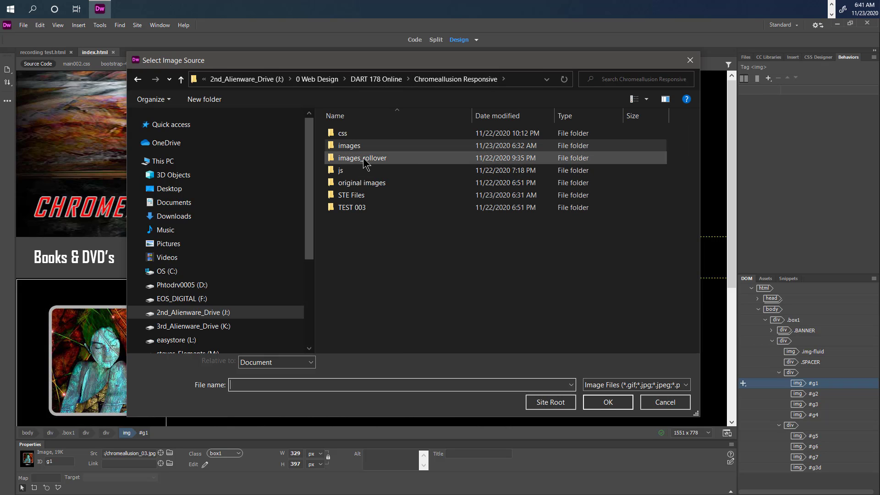
mouse_move(363, 157)
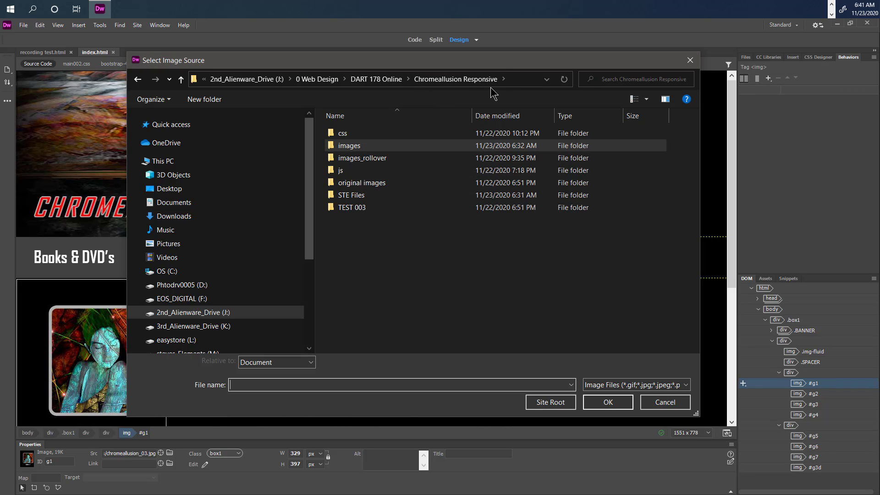
double_click(349, 146)
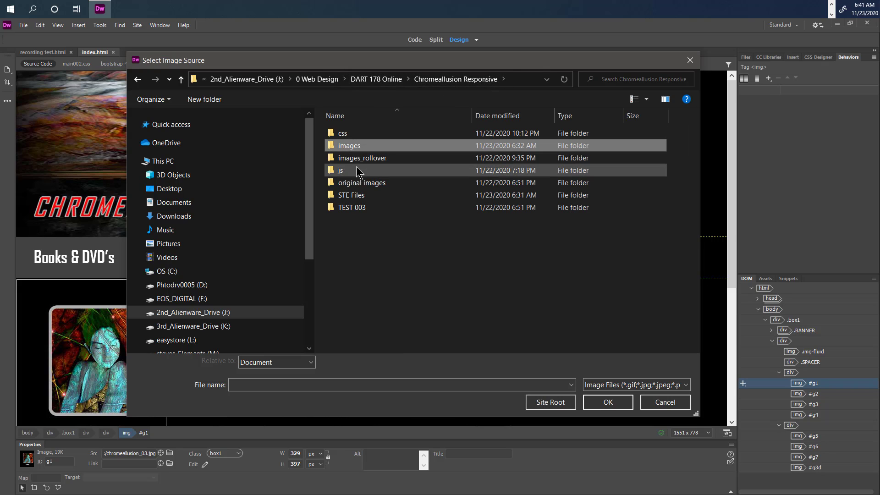
double_click(362, 158)
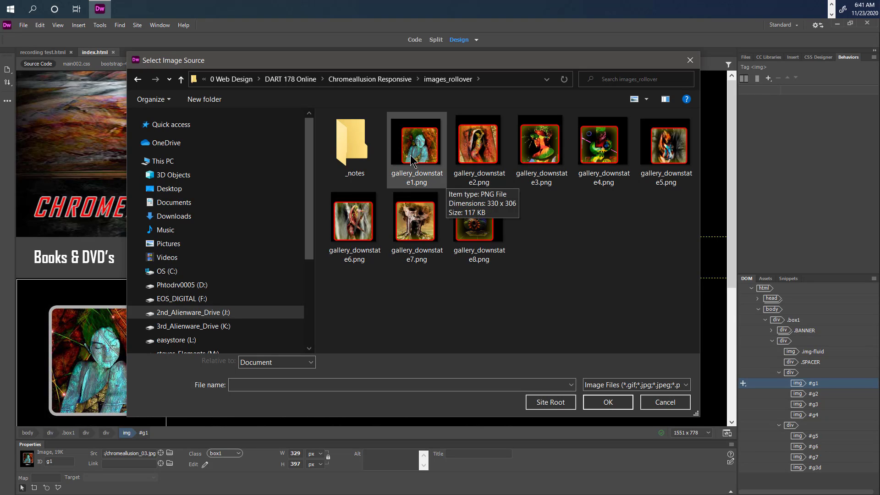
click(607, 402)
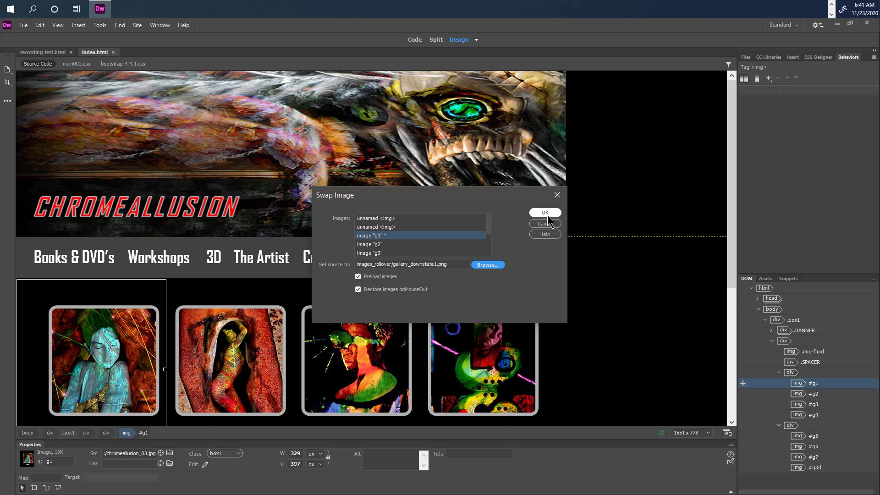
click(543, 212)
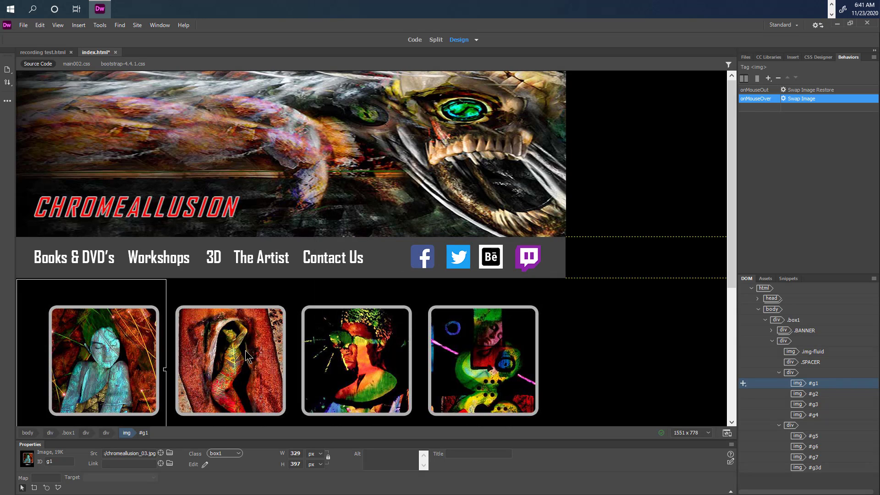
Add a Swap Image behavior to g2 using images_rollover/gallery_downstate2.png
click(230, 361)
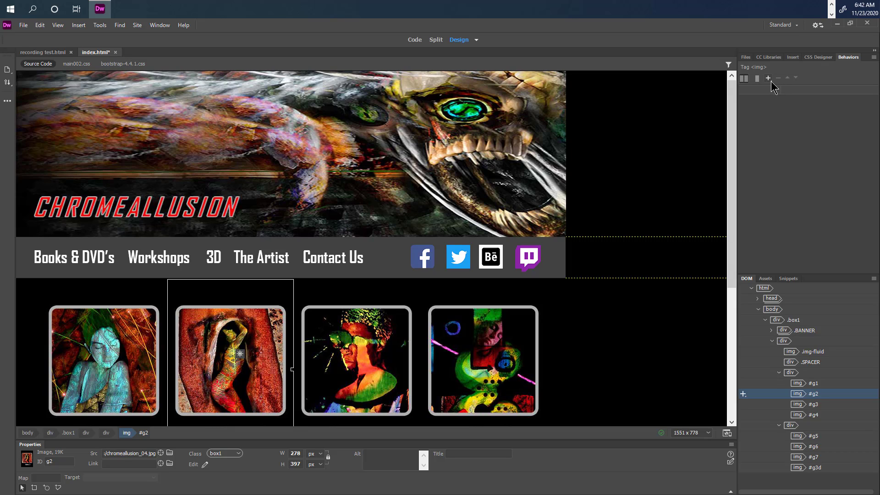
click(767, 78)
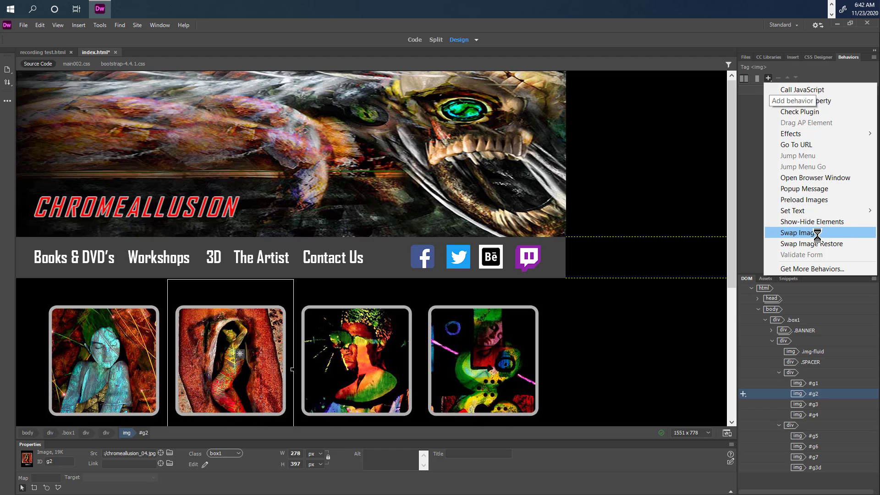
click(798, 233)
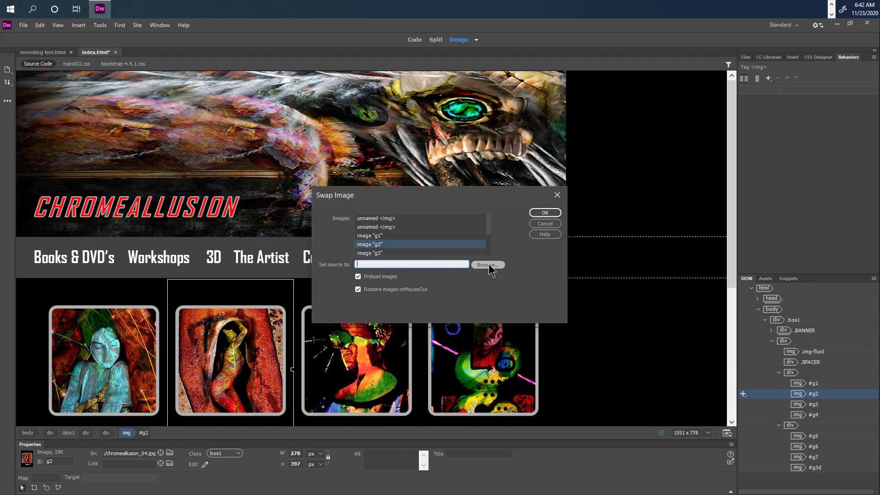
click(485, 265)
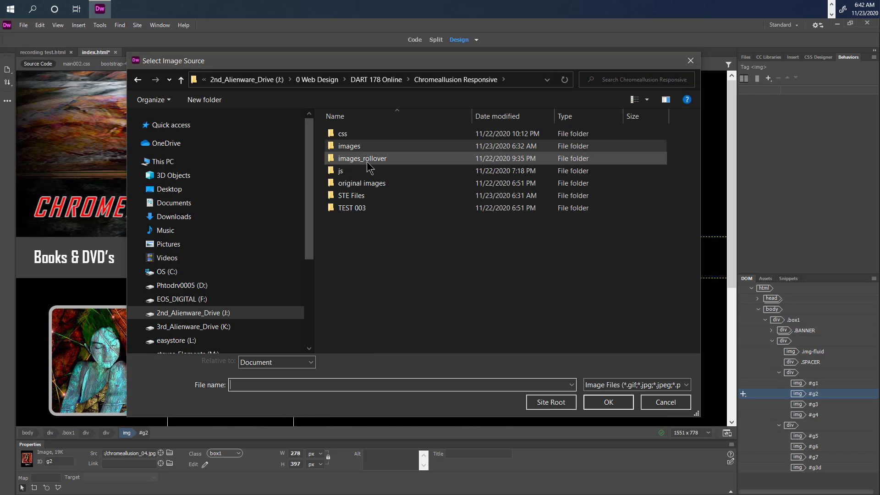
double_click(362, 158)
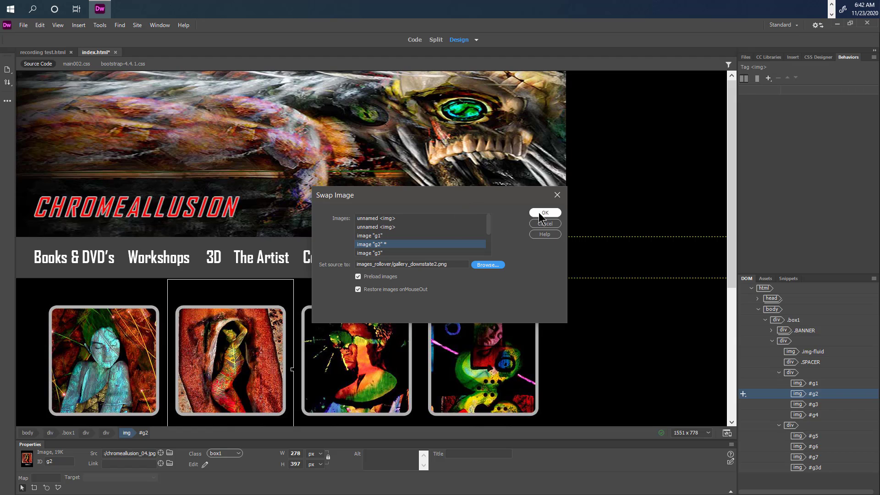
click(543, 213)
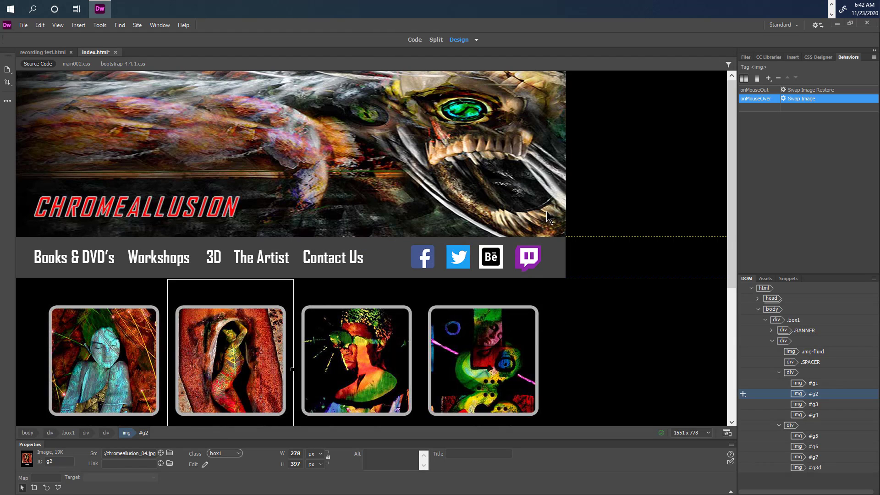
mouse_move(637, 305)
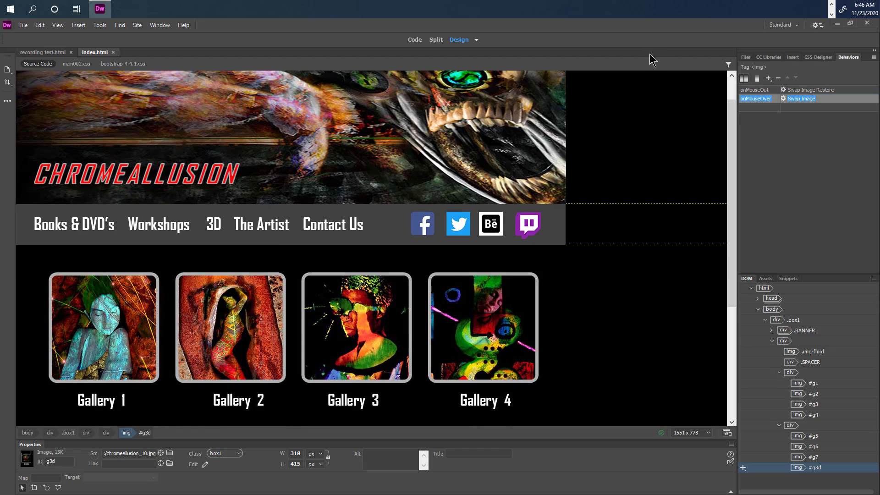
click(356, 327)
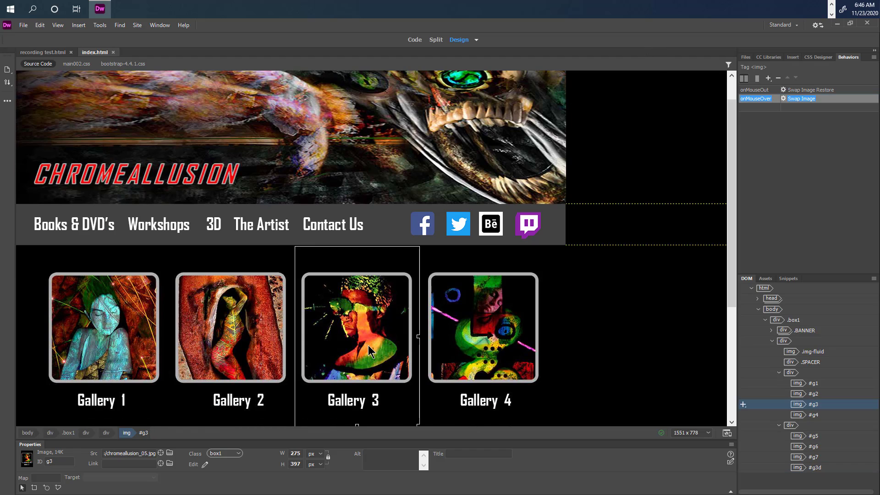
mouse_move(536, 256)
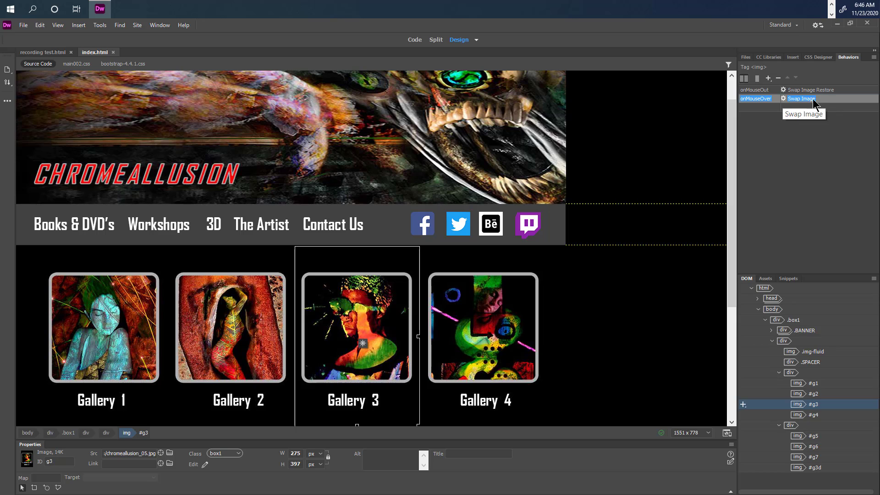
mouse_move(45, 47)
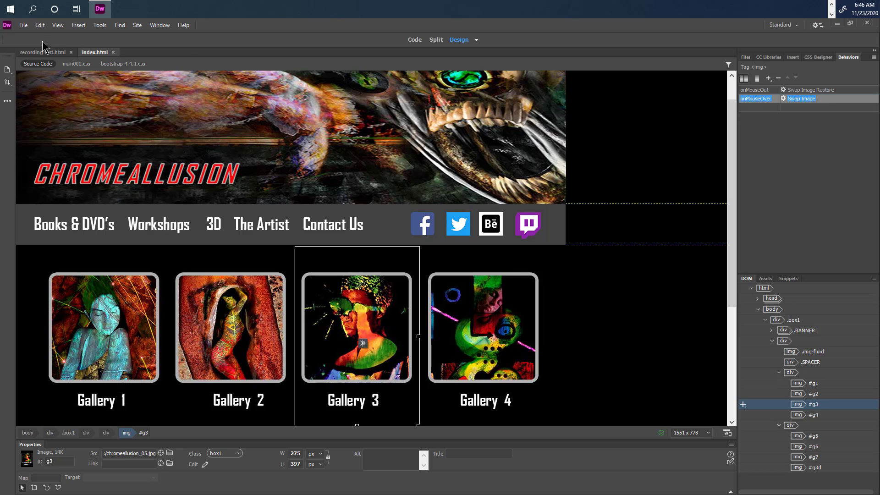
click(23, 24)
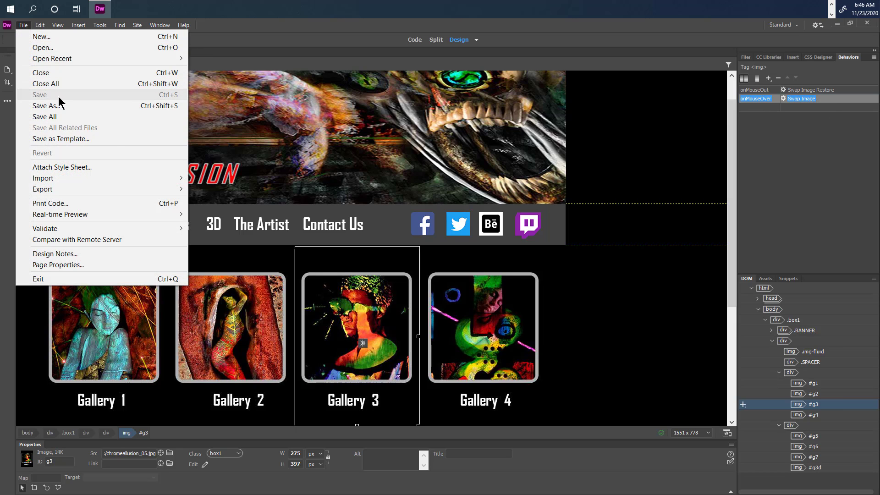
mouse_move(83, 104)
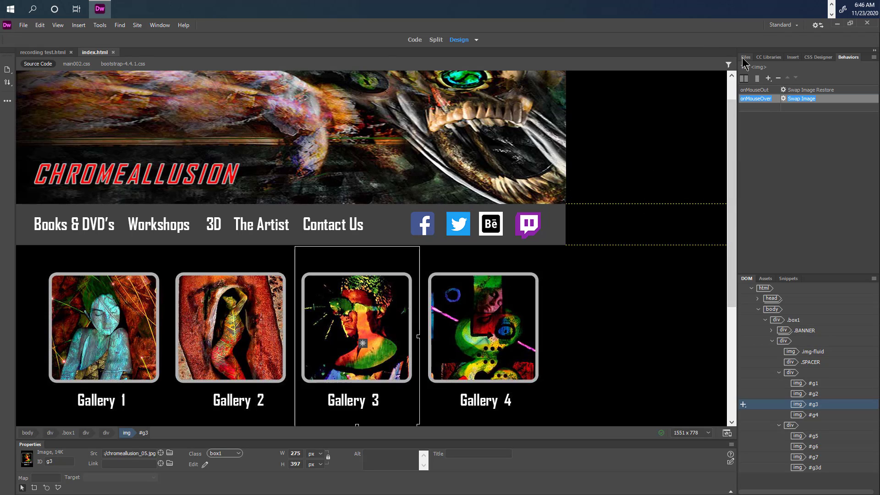
click(744, 57)
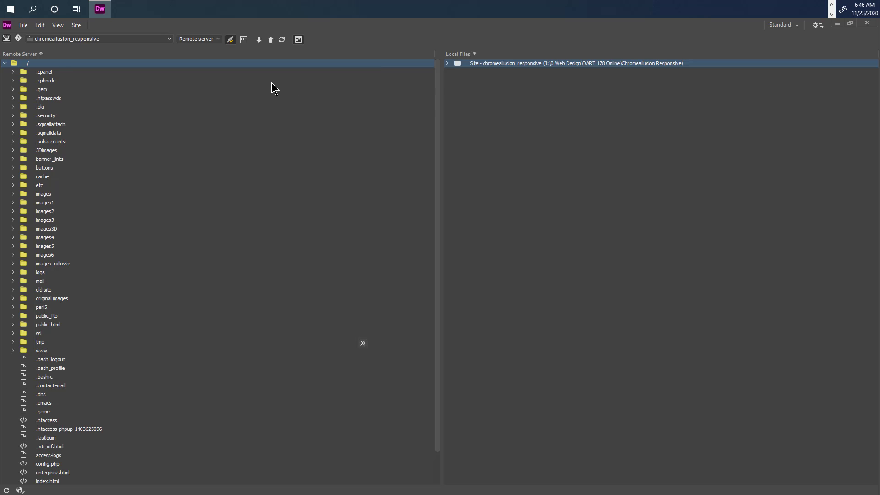
Show the local site files and expand the remote public_html folder
click(447, 62)
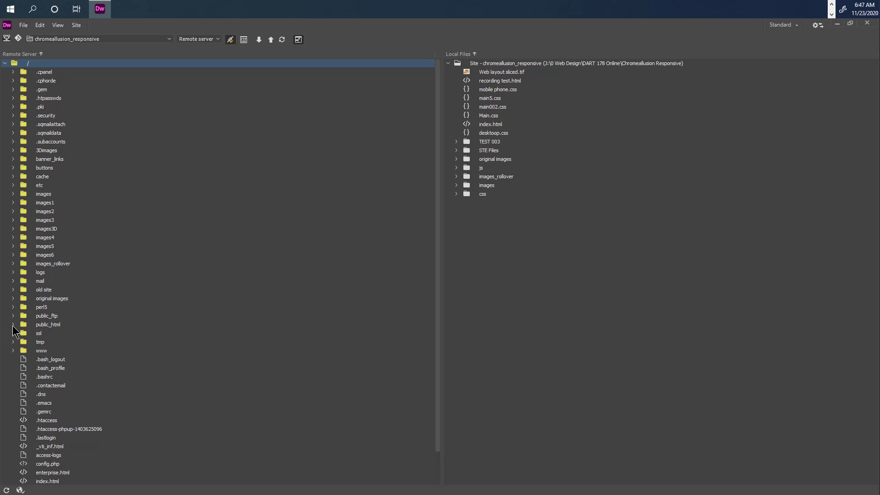
click(13, 324)
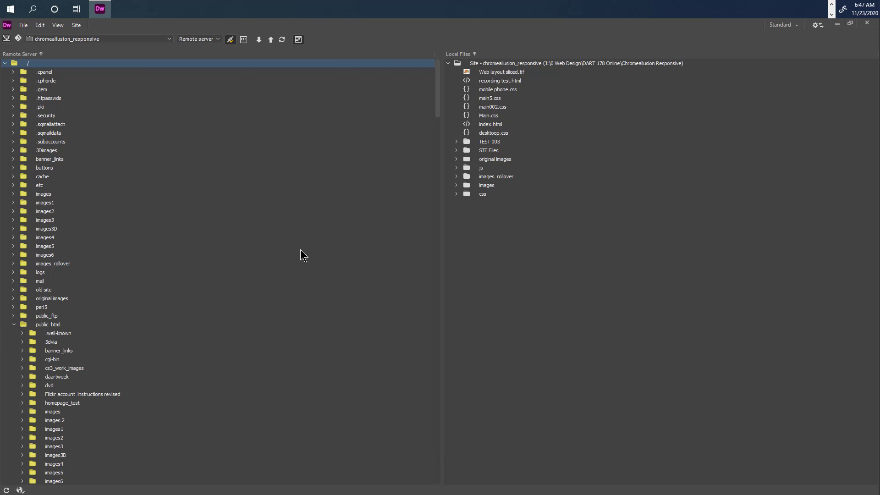
scroll(down, 3)
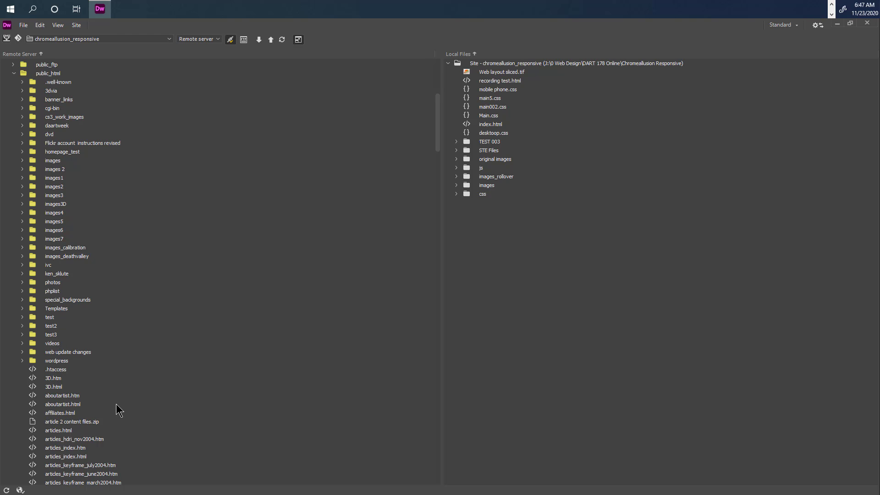
mouse_move(160, 412)
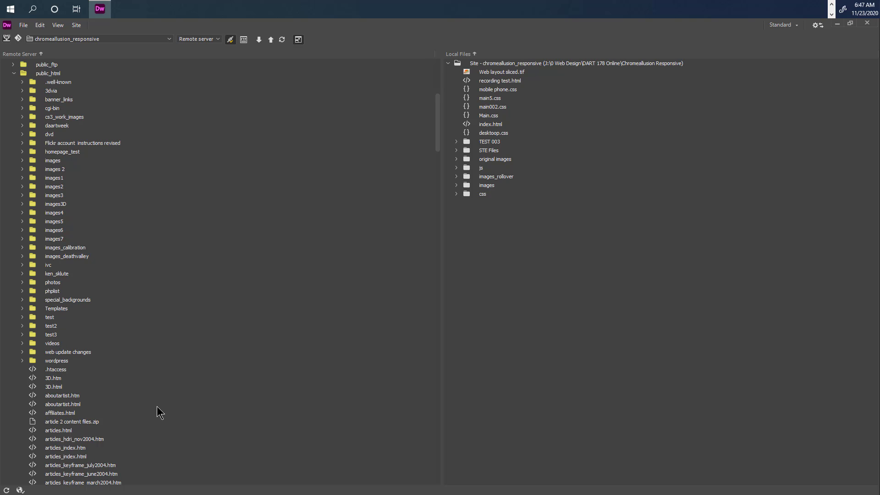
Add a remote folder named test4 in public_html, beside test, test2 and test3
click(63, 404)
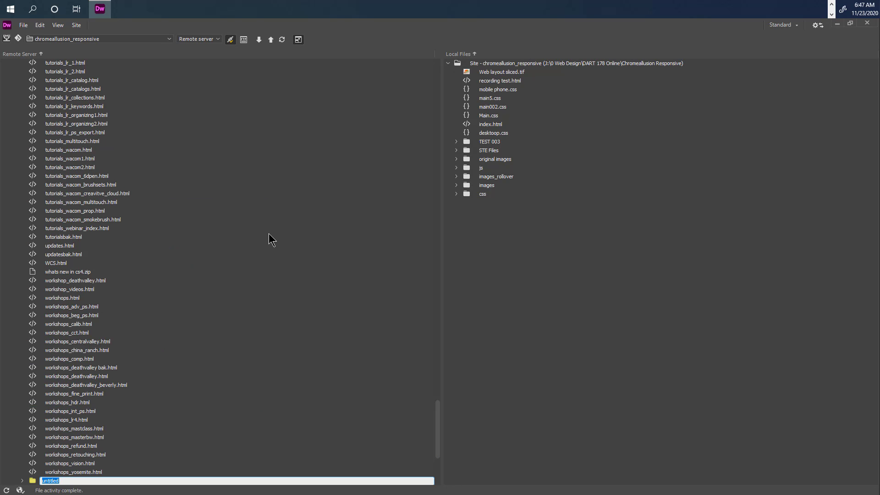
text(test)
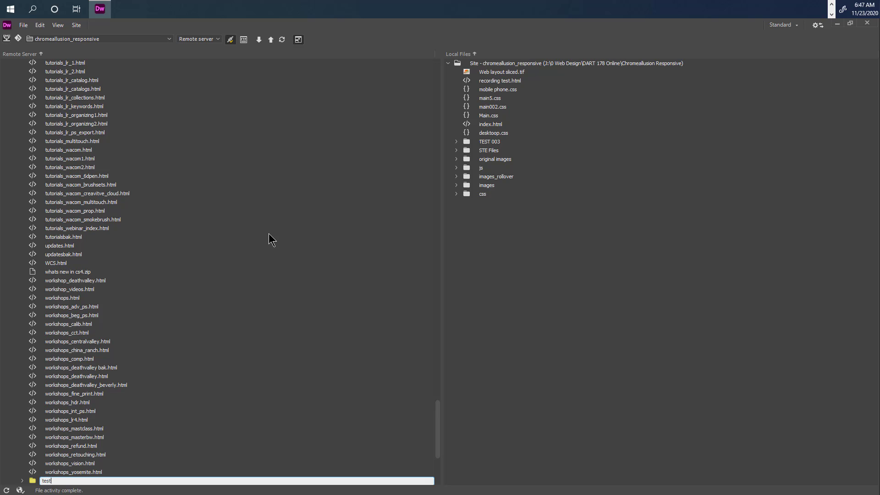
text(4)
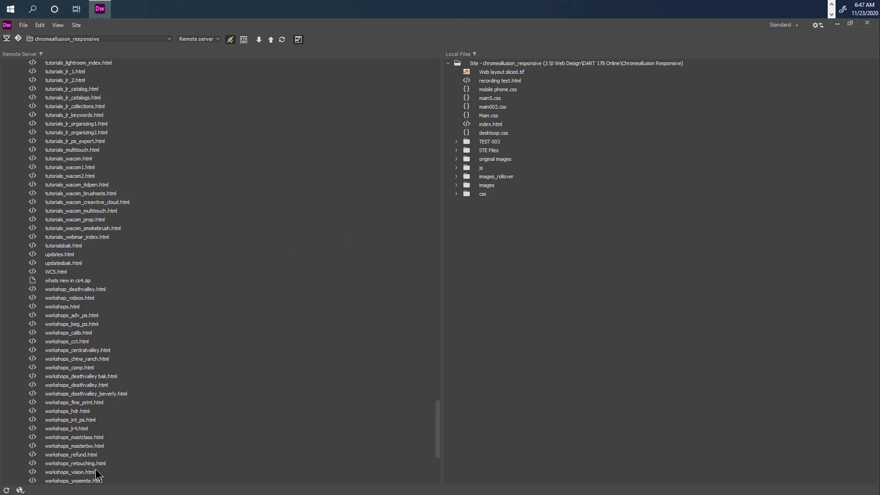
click(67, 428)
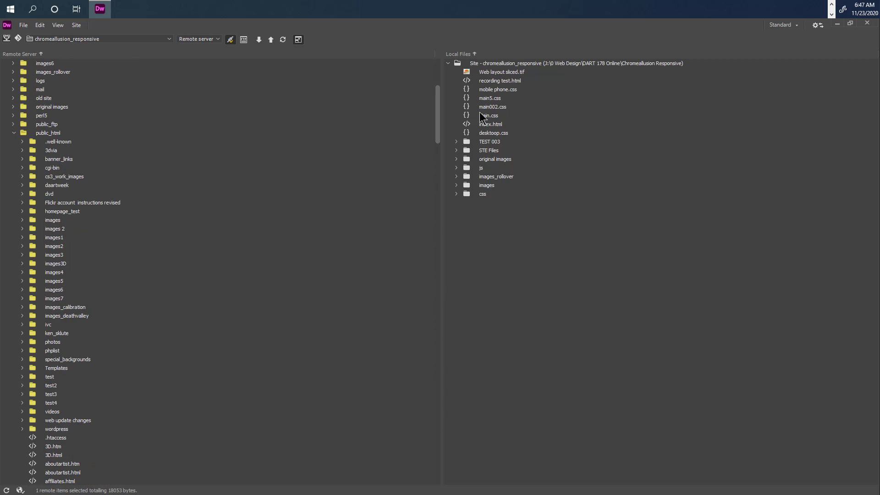
scroll(down, 3)
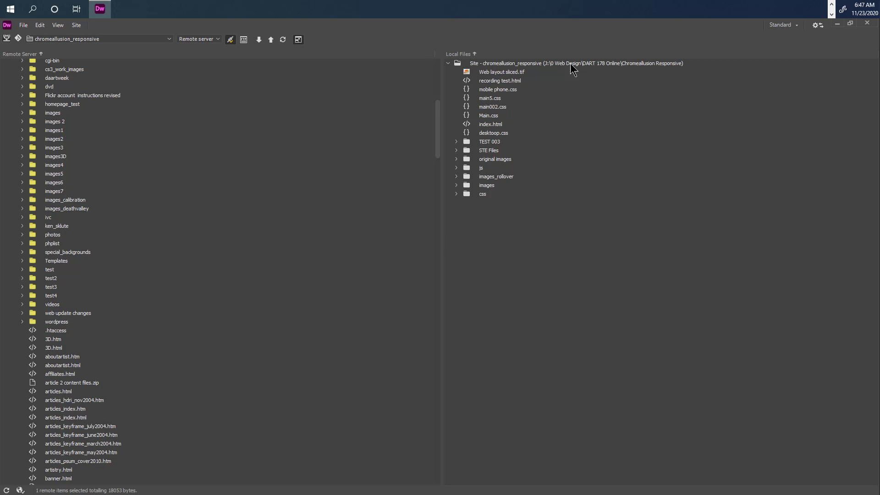
mouse_move(508, 94)
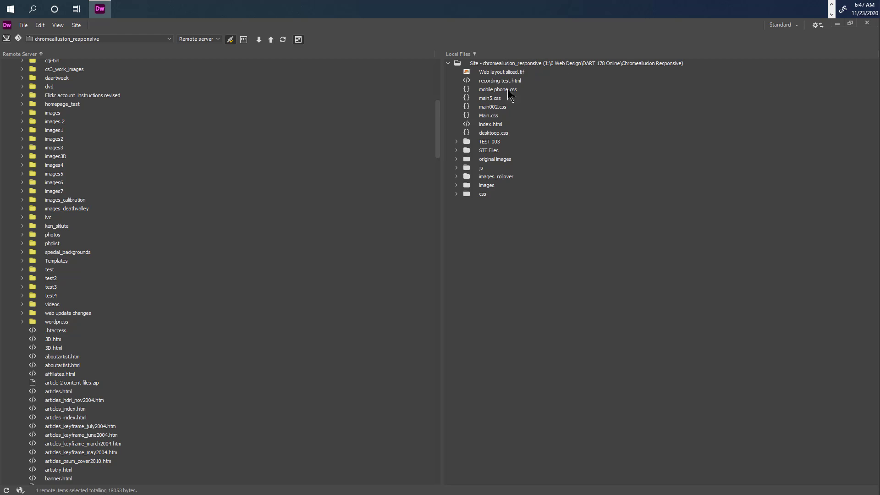
mouse_move(503, 83)
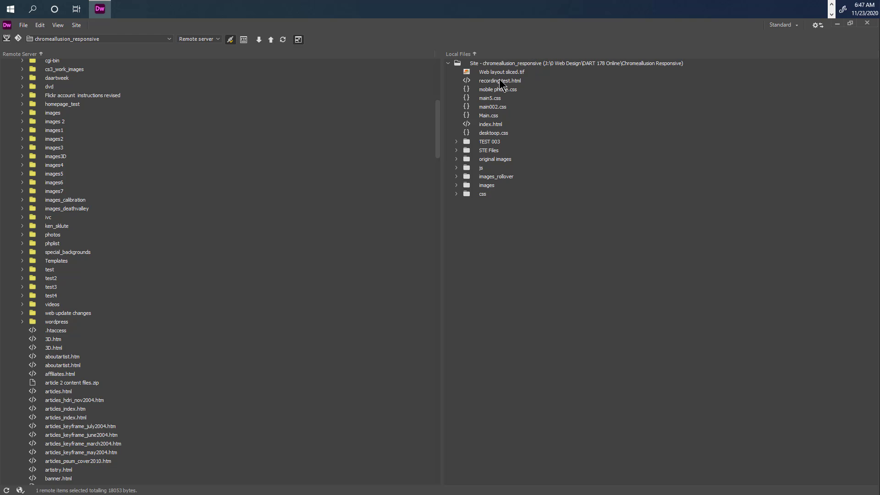
Upload the local index.html into test4, including its dependent files
click(489, 124)
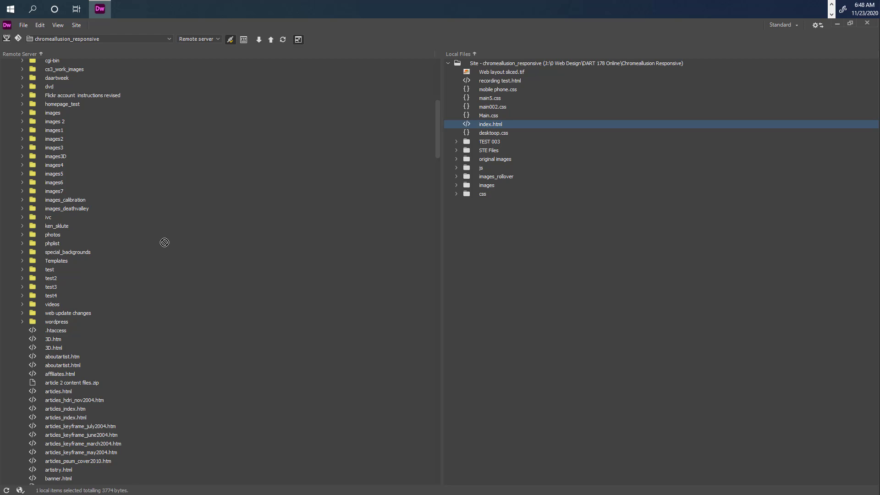
mouse_move(55, 292)
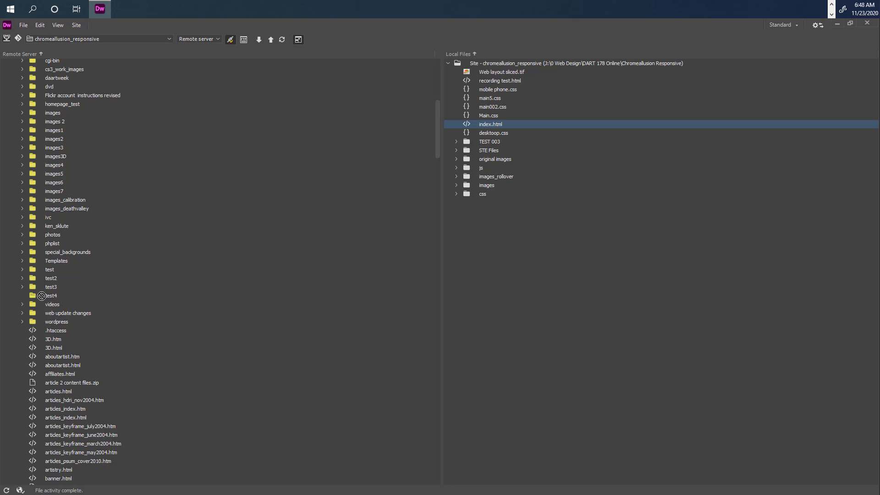
click(270, 39)
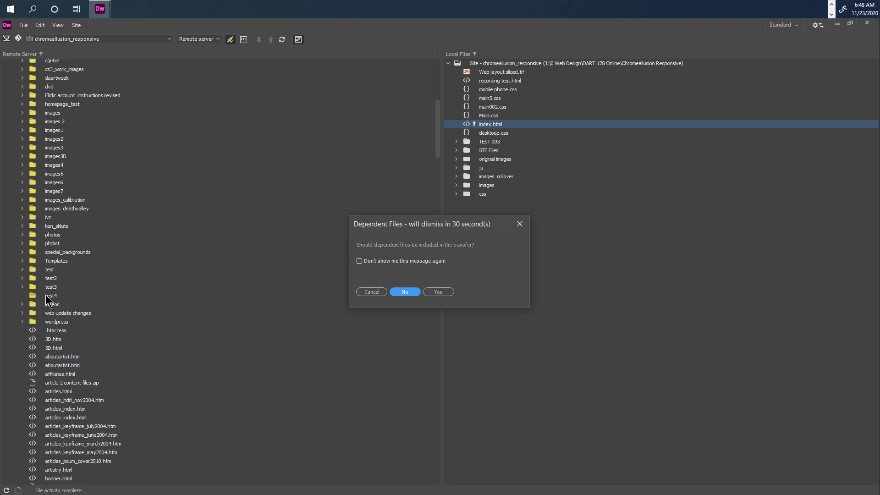
mouse_move(201, 269)
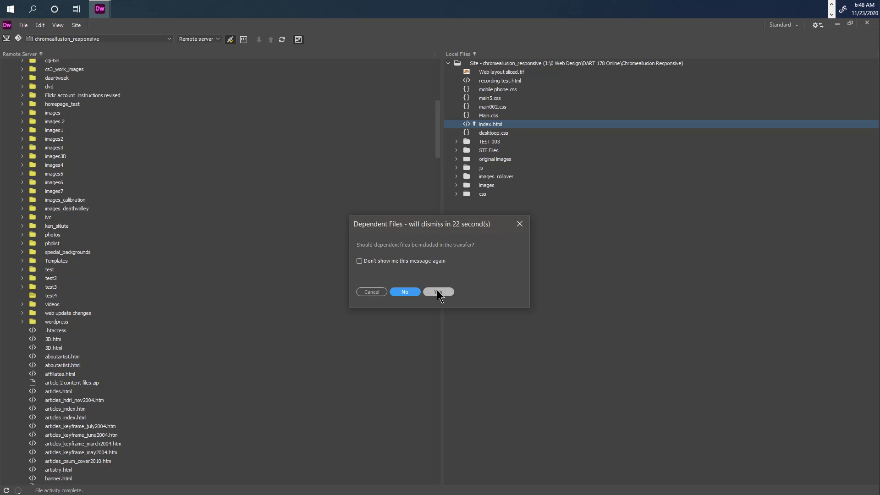
click(437, 292)
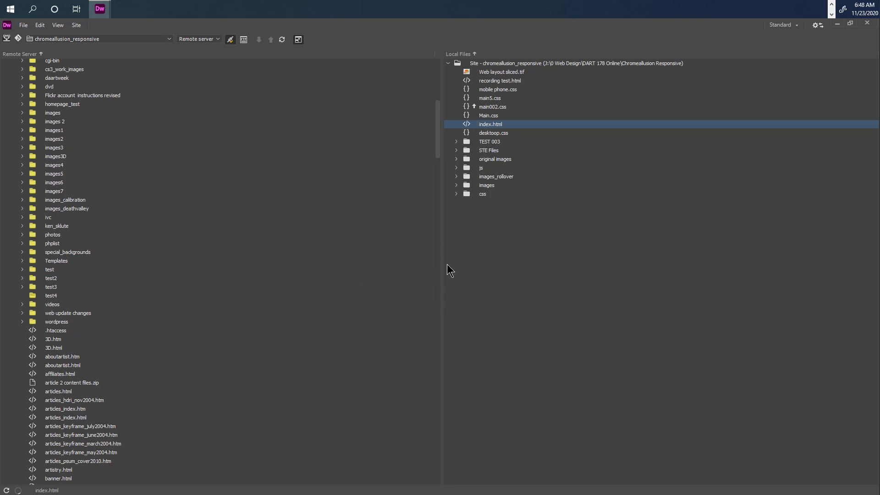
click(23, 295)
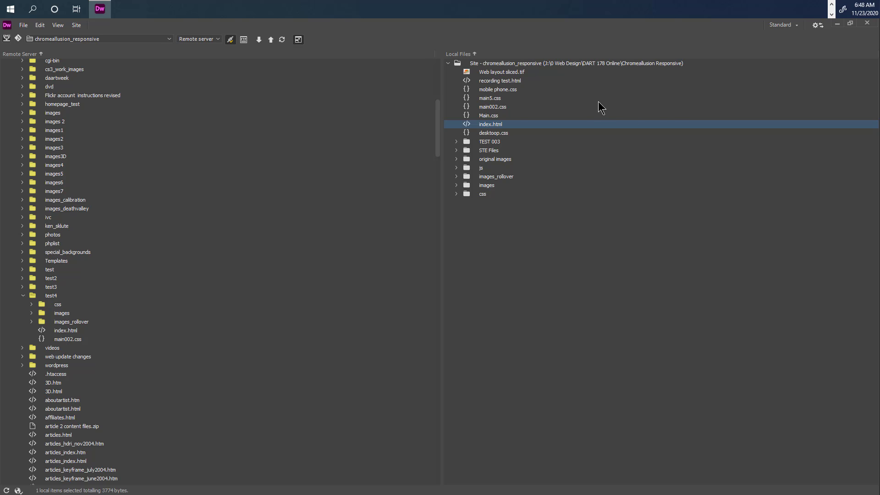
Open index.html, check the Gallery 3 hover swap in a browser preview, then close it
double_click(490, 124)
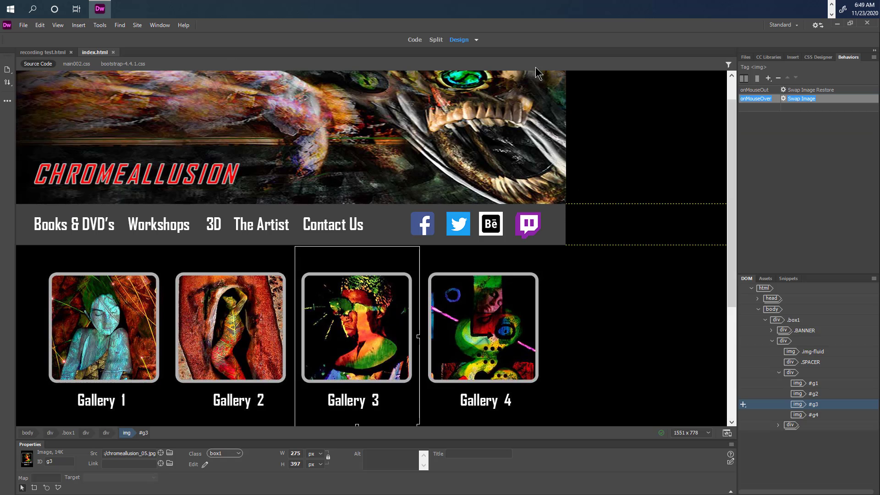
mouse_move(508, 49)
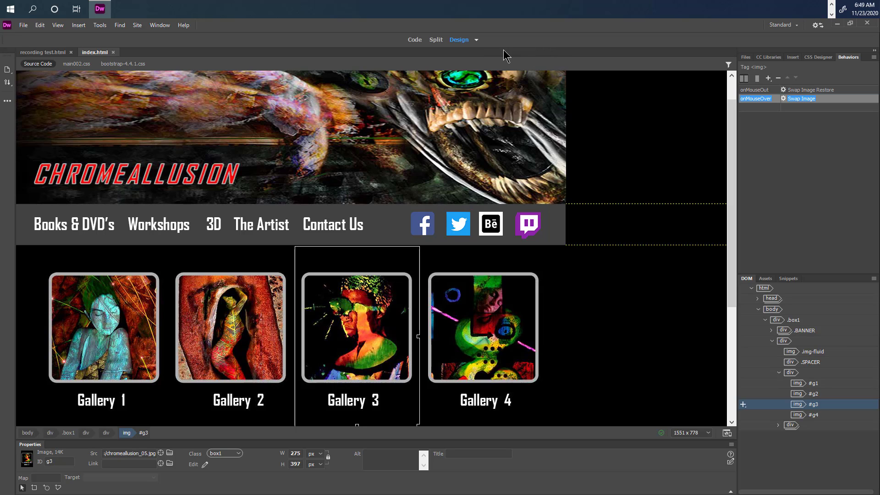
mouse_move(492, 64)
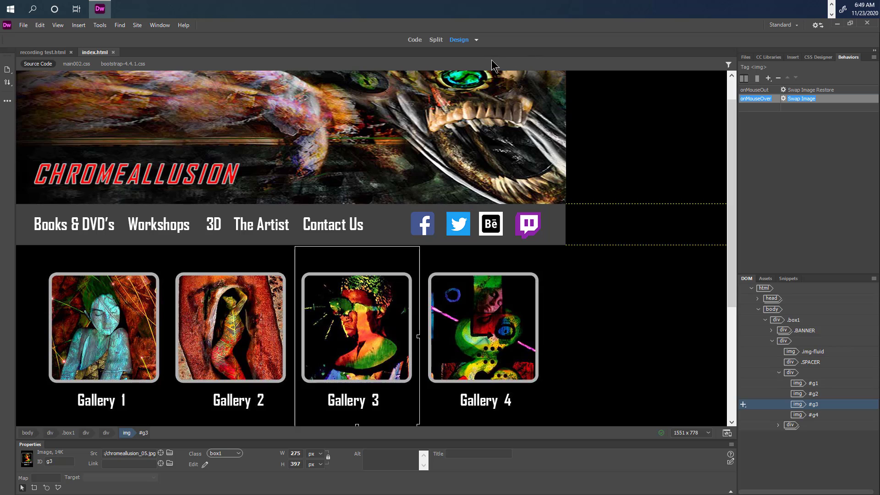
mouse_move(506, 60)
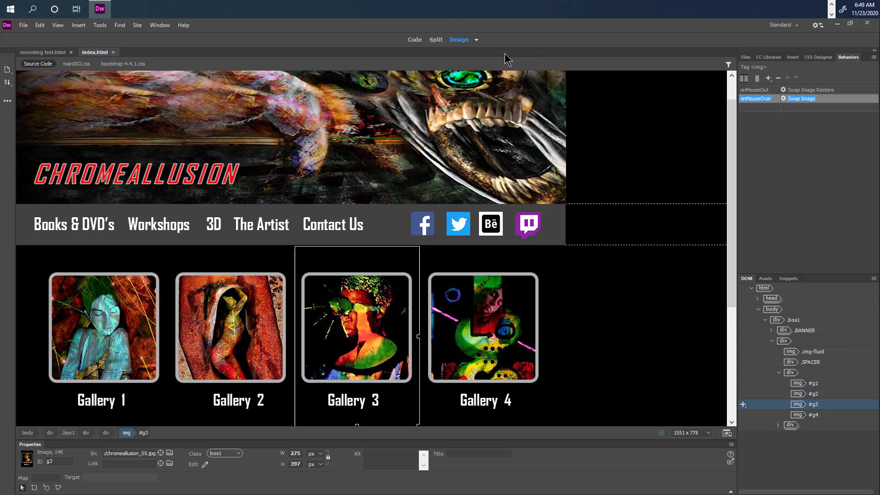
mouse_move(482, 66)
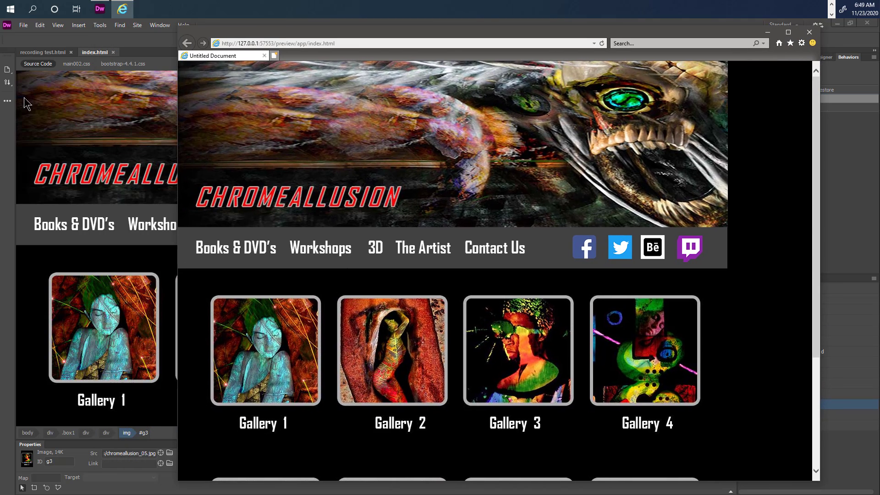
mouse_move(207, 70)
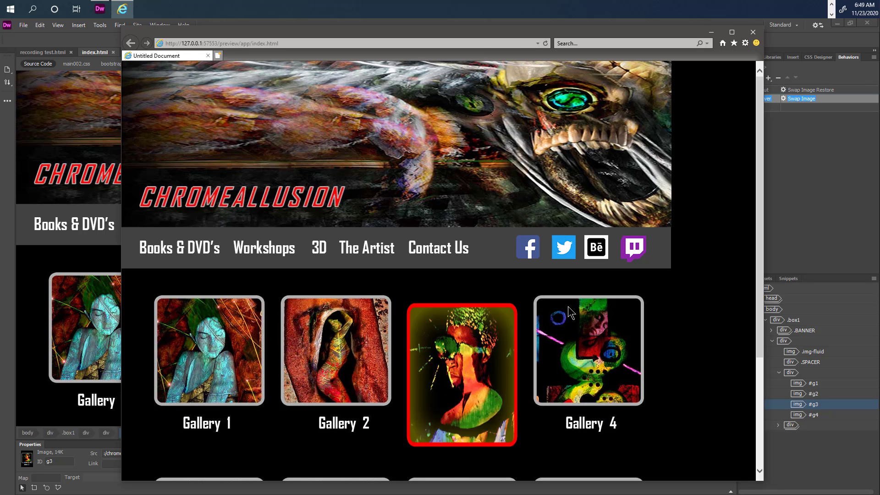
scroll(down, 3)
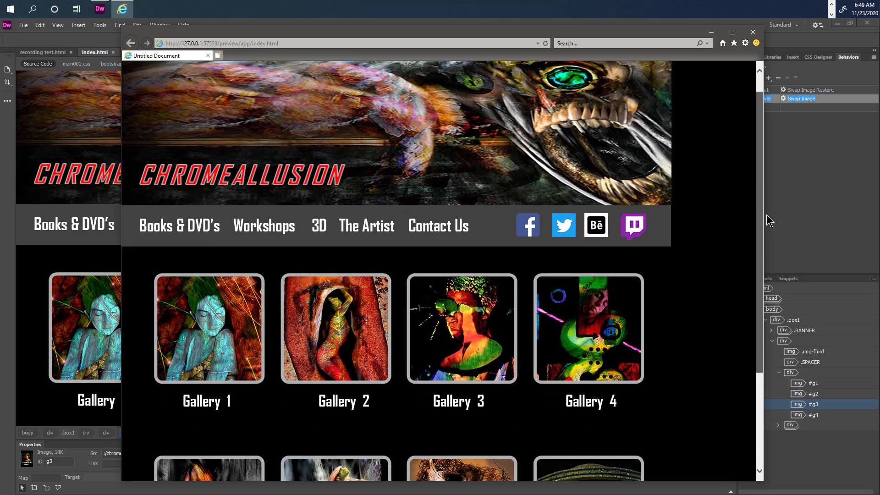
scroll(down, 3)
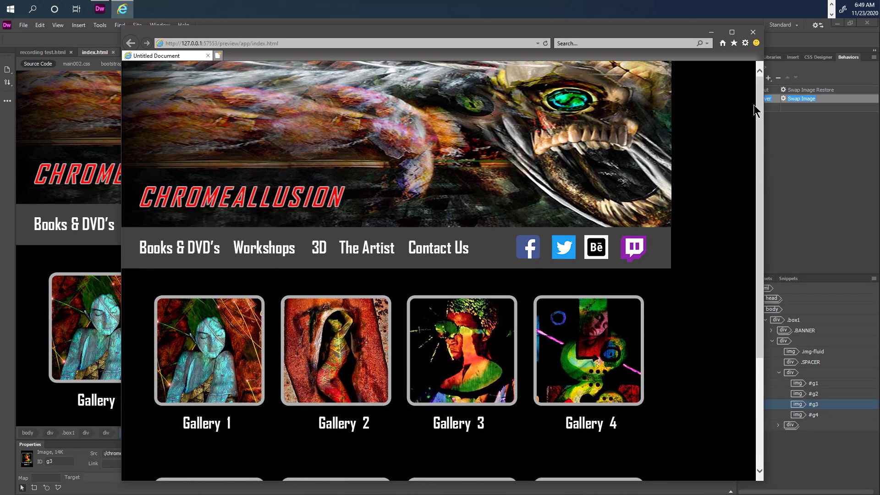
click(750, 32)
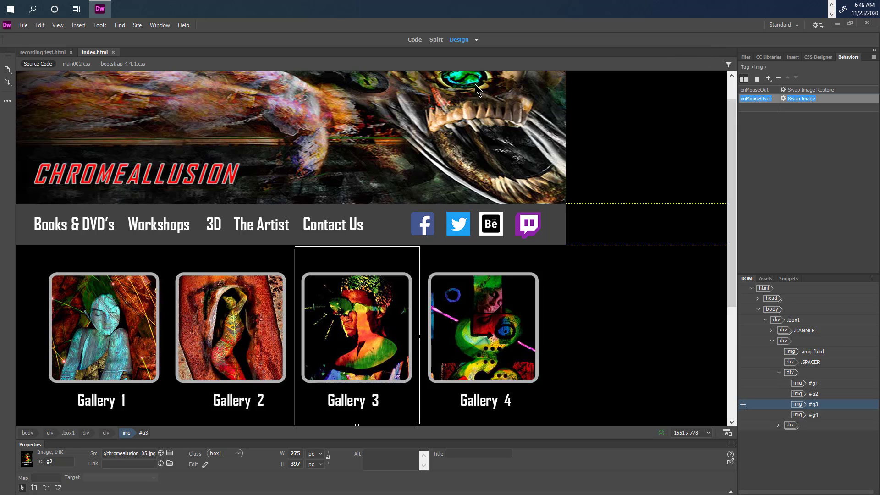
mouse_move(507, 217)
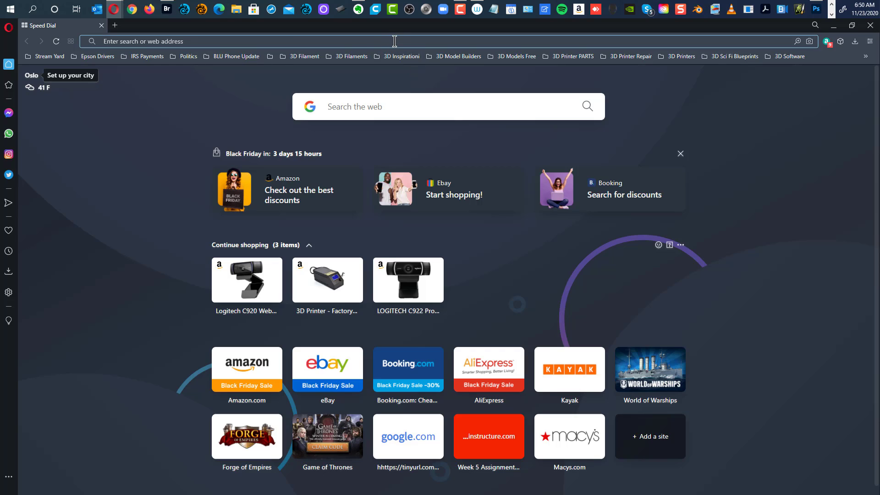
mouse_move(412, 60)
text(www.chromeallusion.com/test4)
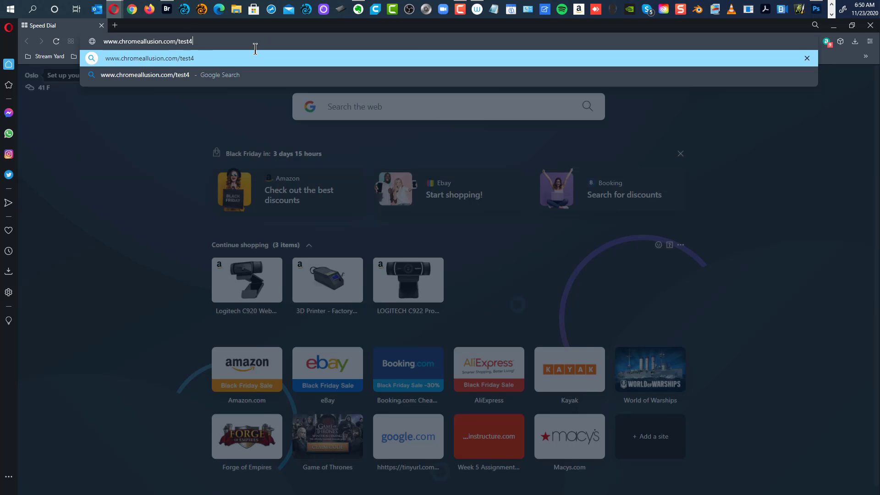
key(Enter)
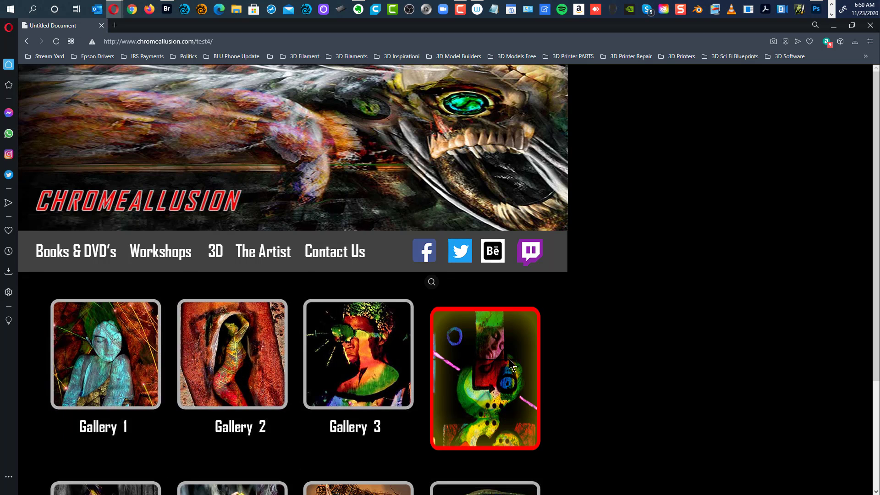
mouse_move(136, 225)
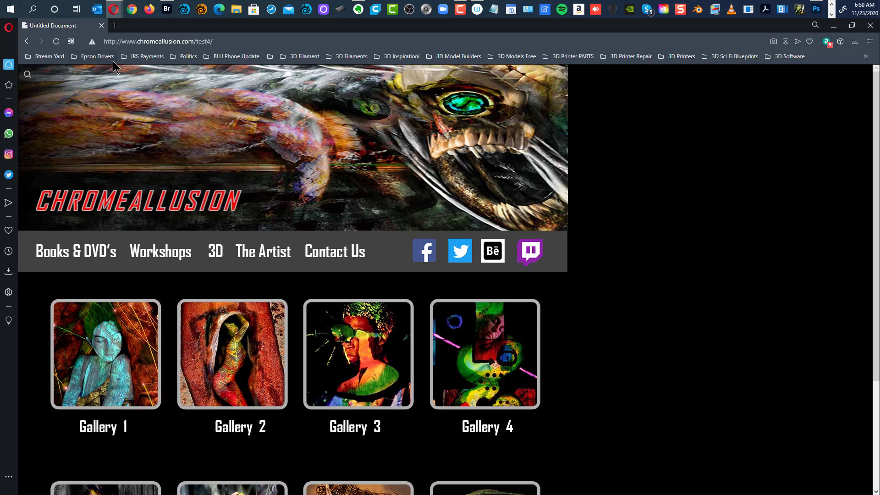
click(159, 40)
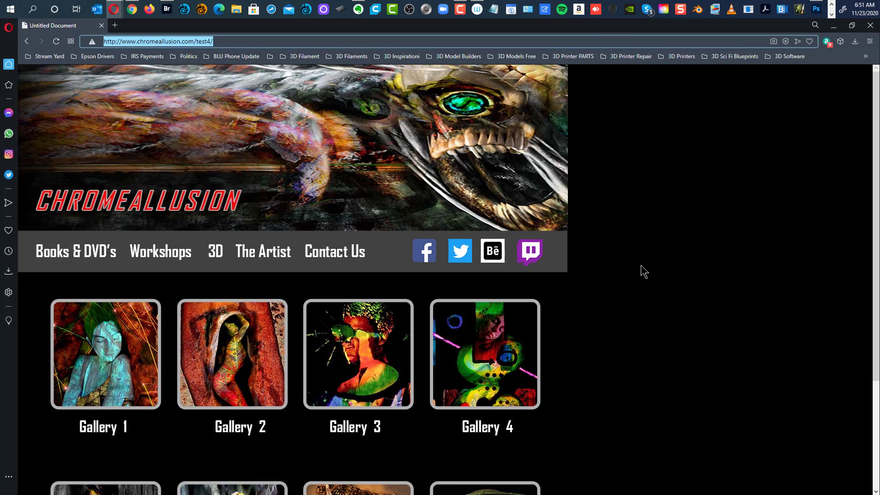
mouse_move(611, 273)
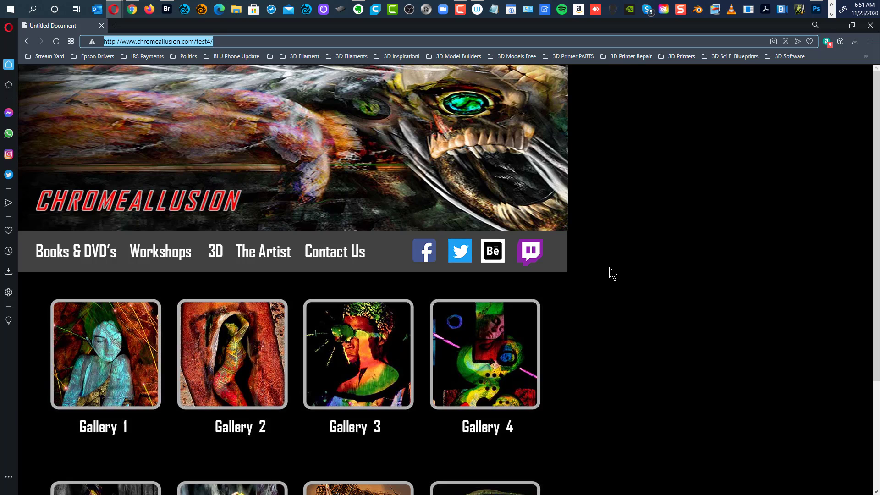
mouse_move(601, 267)
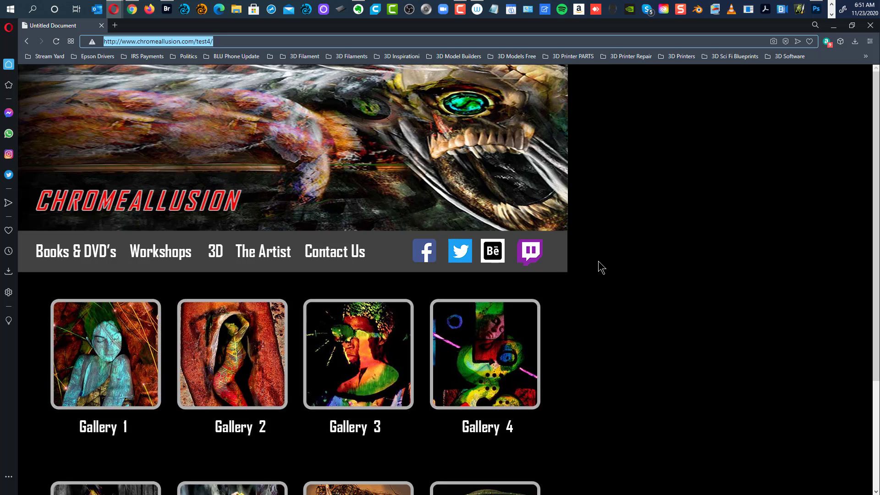
mouse_move(688, 287)
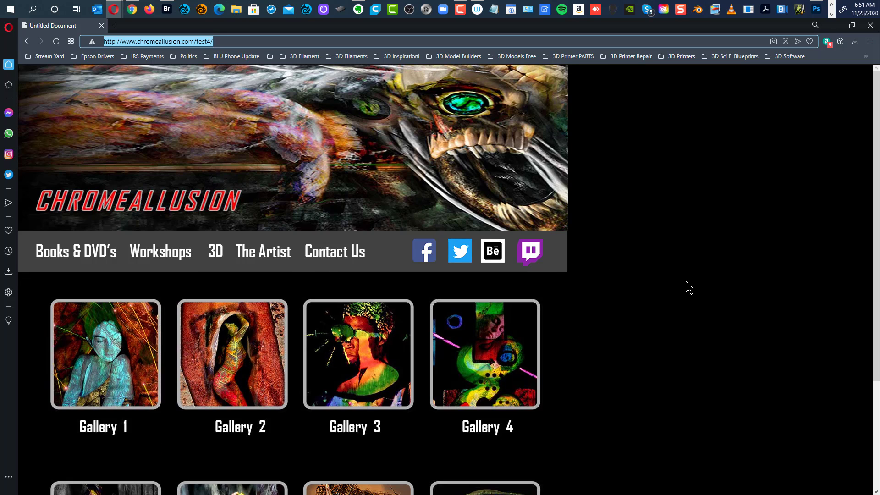
mouse_move(236, 238)
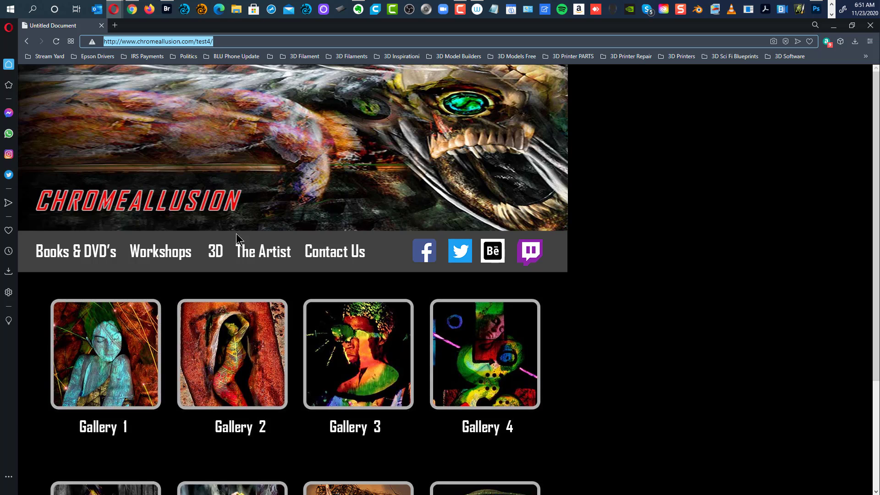
mouse_move(118, 244)
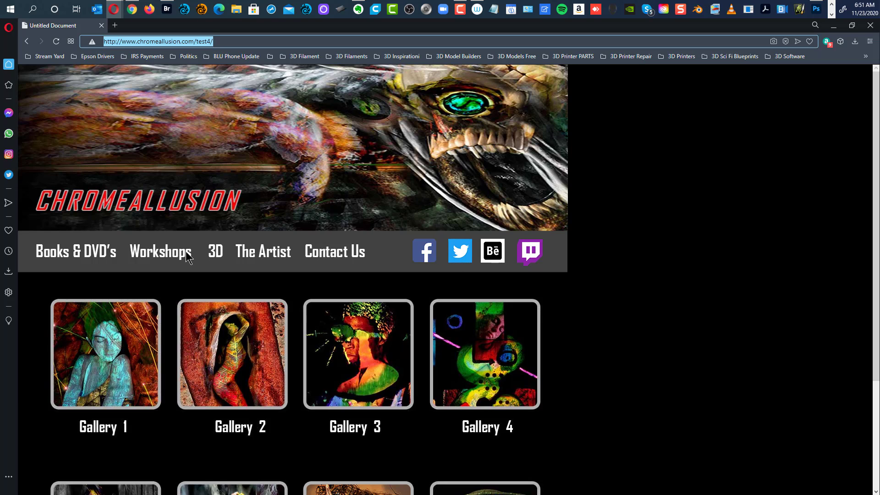
mouse_move(233, 264)
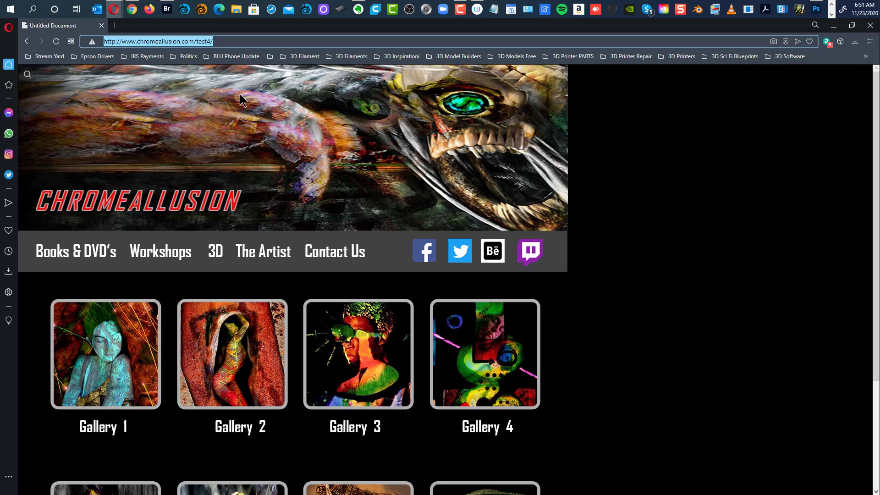
mouse_move(332, 95)
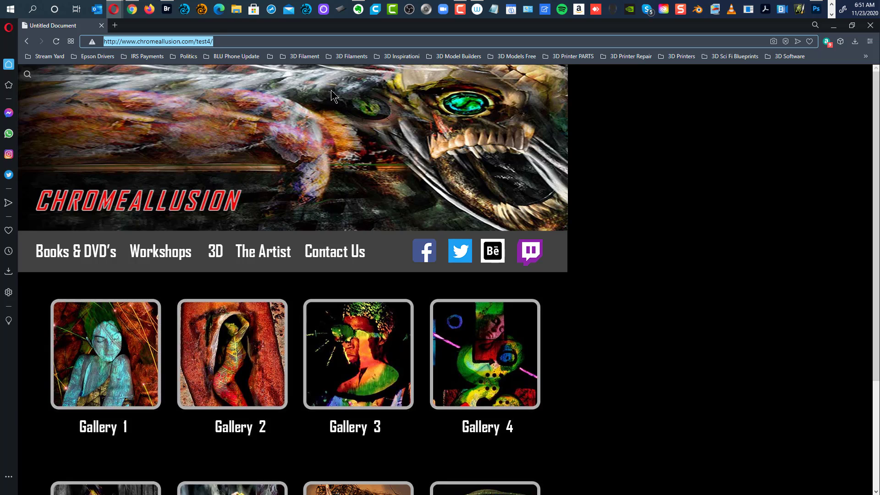
mouse_move(320, 102)
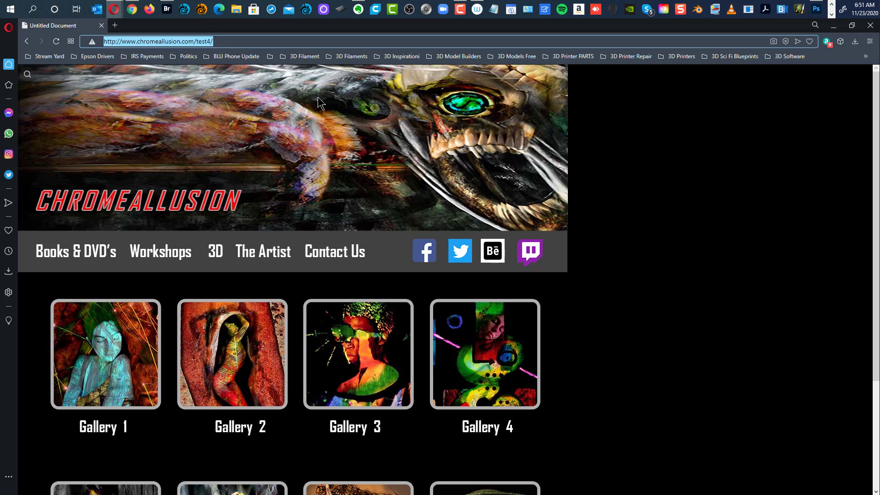
mouse_move(313, 107)
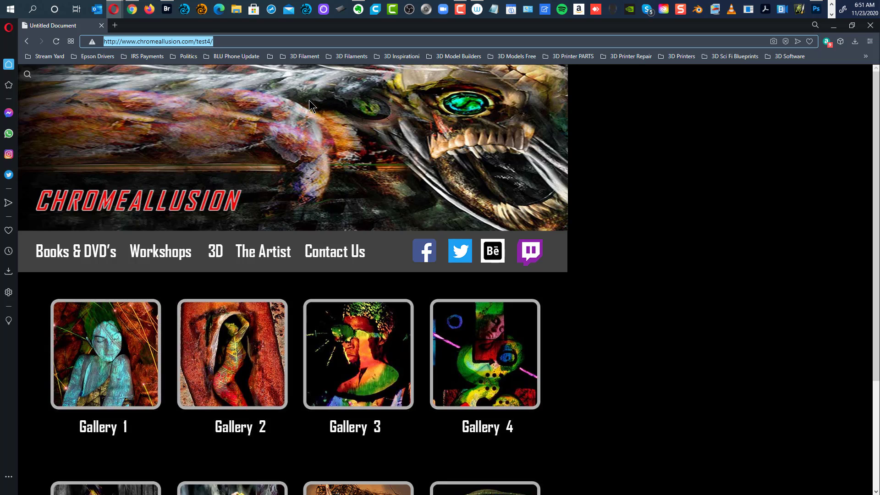
mouse_move(302, 105)
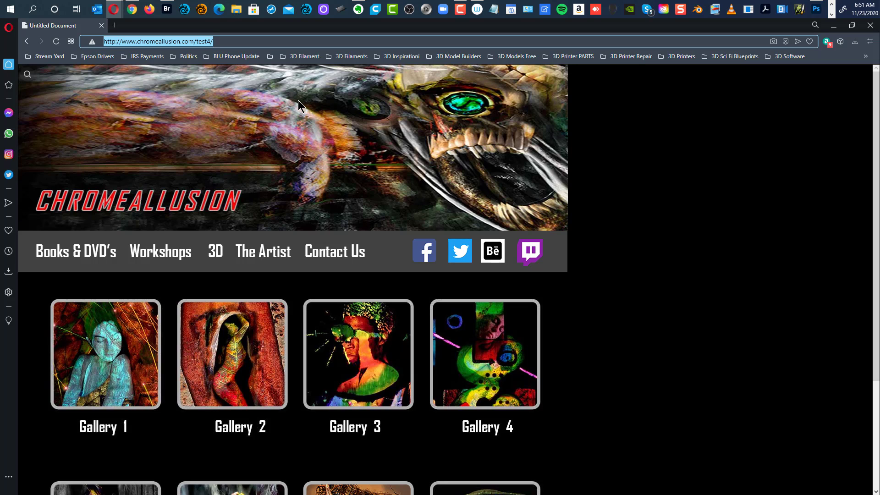